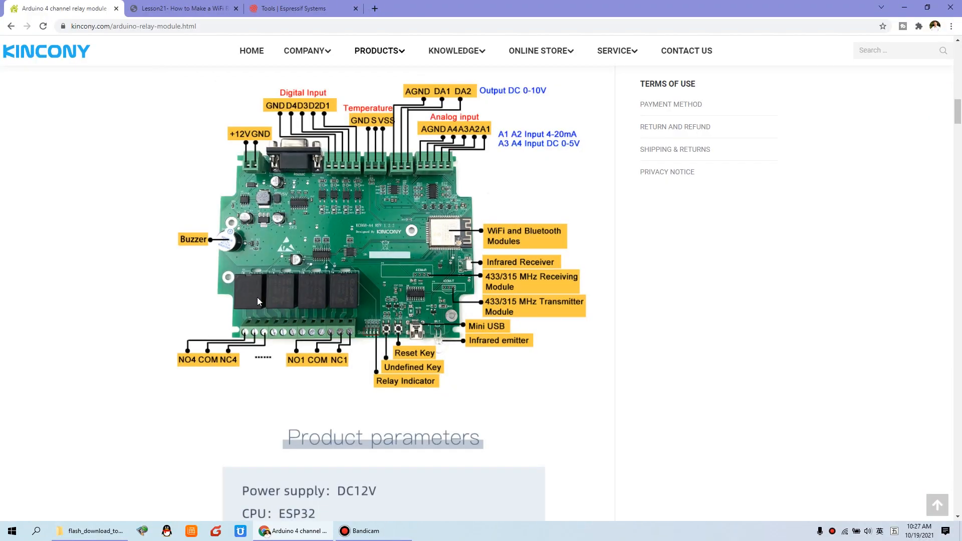
Step: Switch to the 'Lesson21- How to Make a WiFi Repeater' forum thread tab
scroll(down, 3)
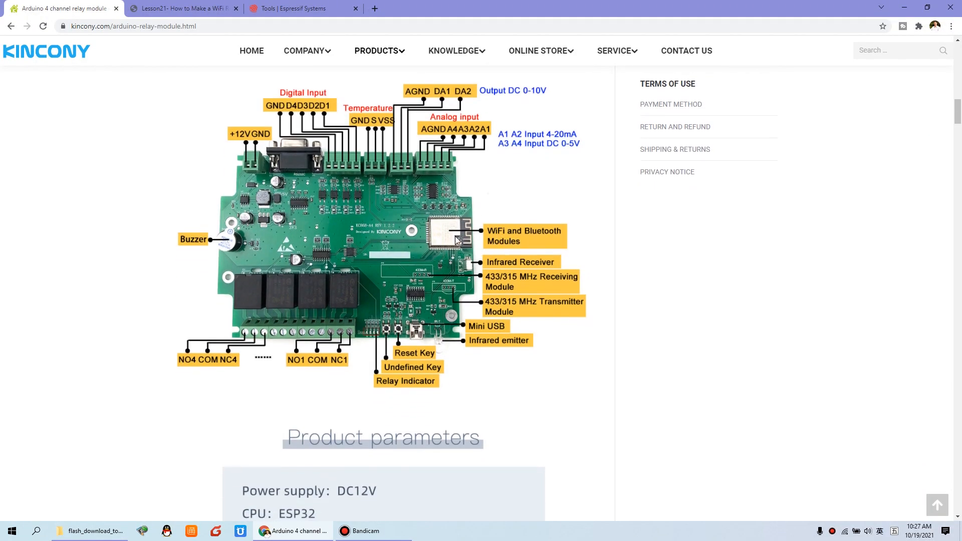
click(181, 8)
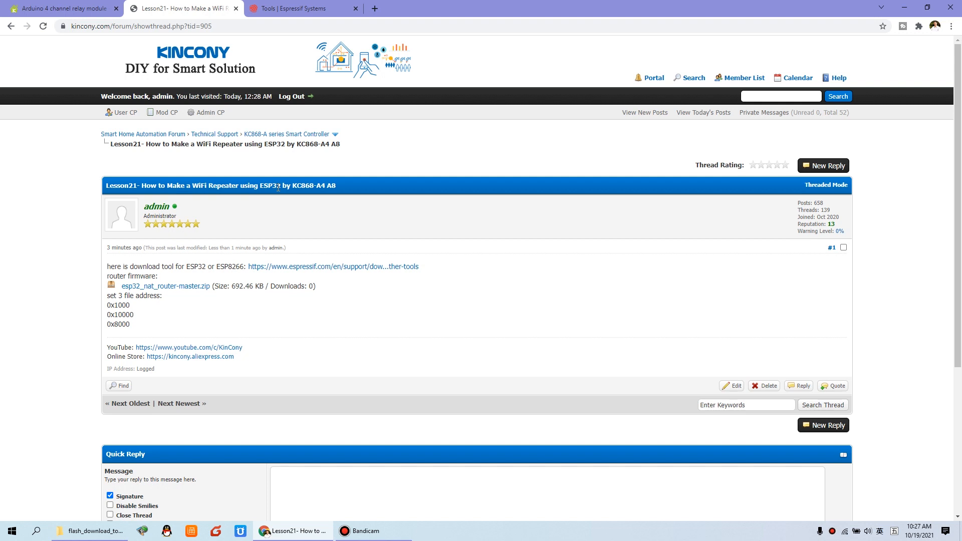
mouse_move(352, 289)
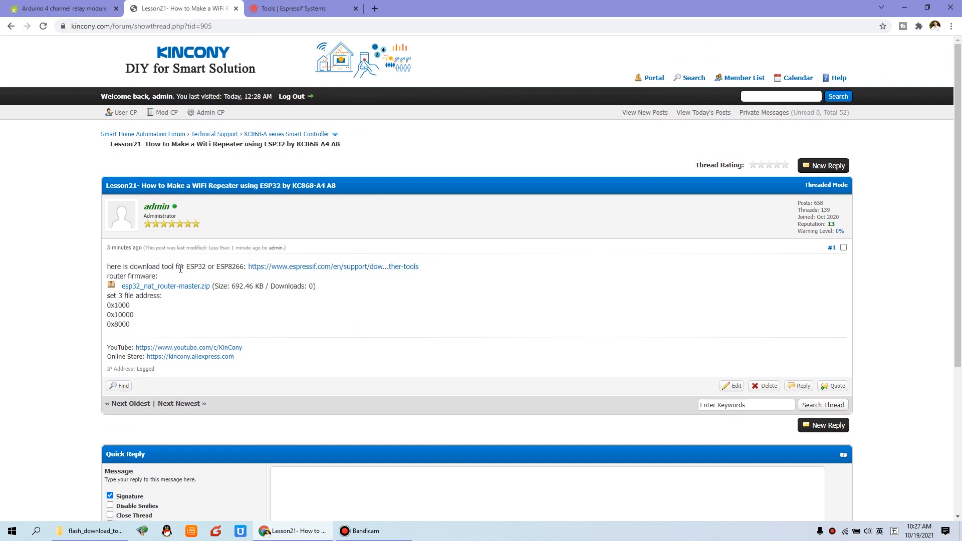
mouse_move(165, 286)
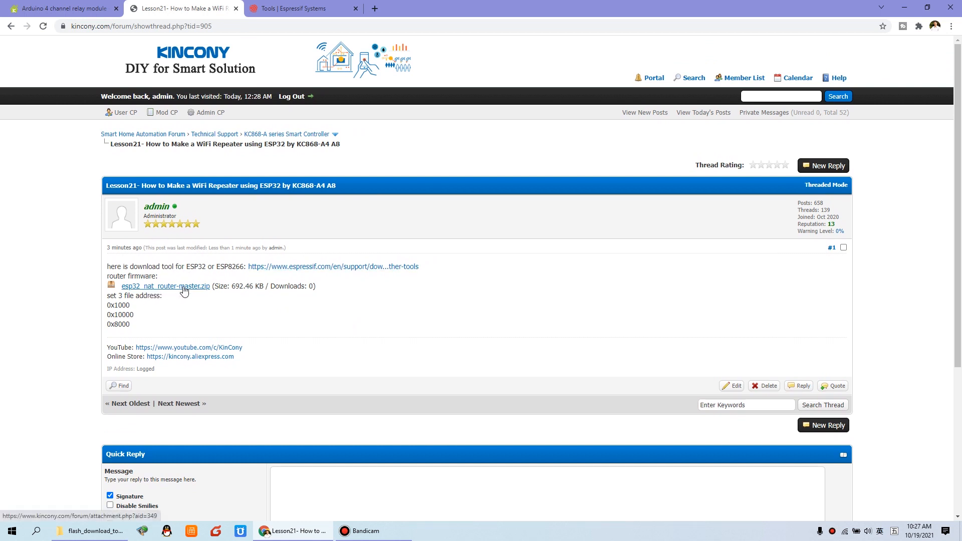
mouse_move(246, 278)
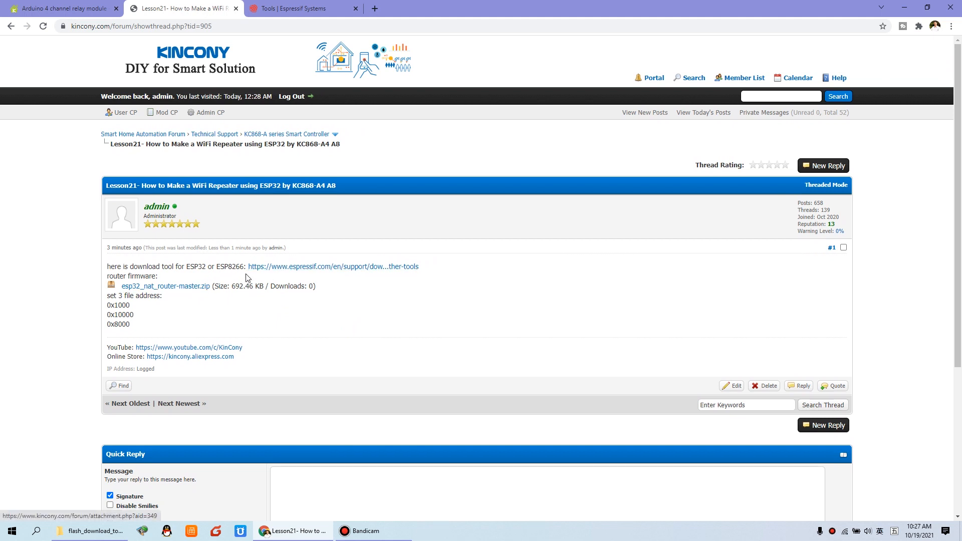
mouse_move(345, 271)
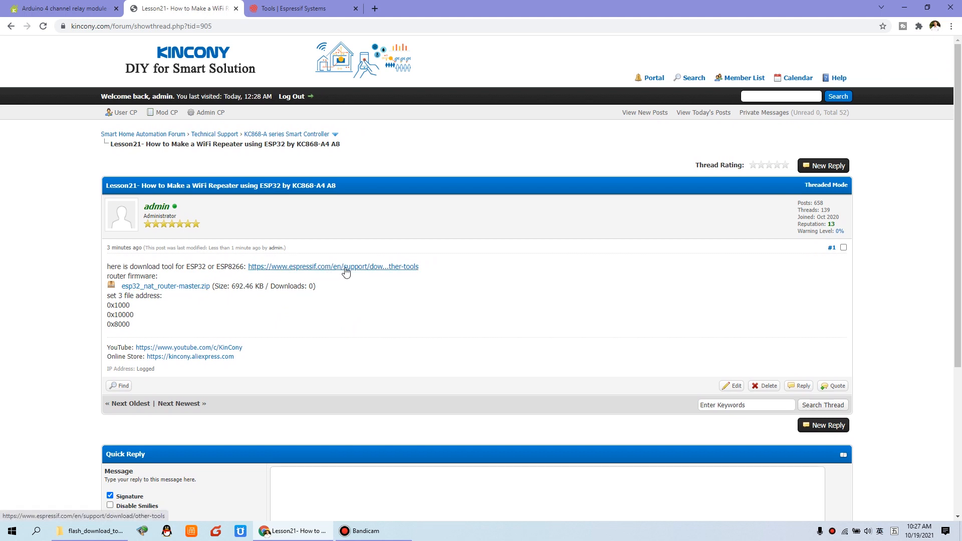
Step: Follow the espressif.com link to the Tools page listing Flash Download Tools V3.9.0
click(332, 267)
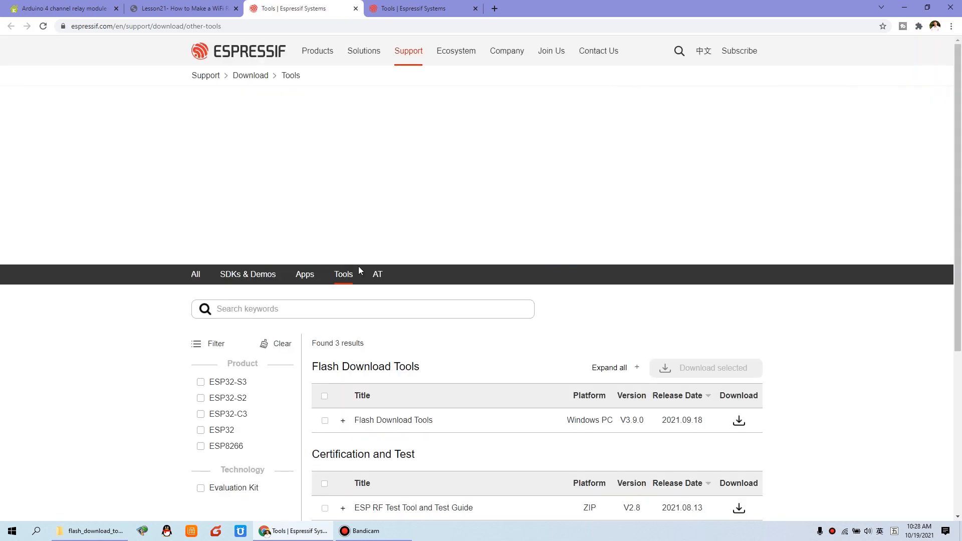
scroll(up, 3)
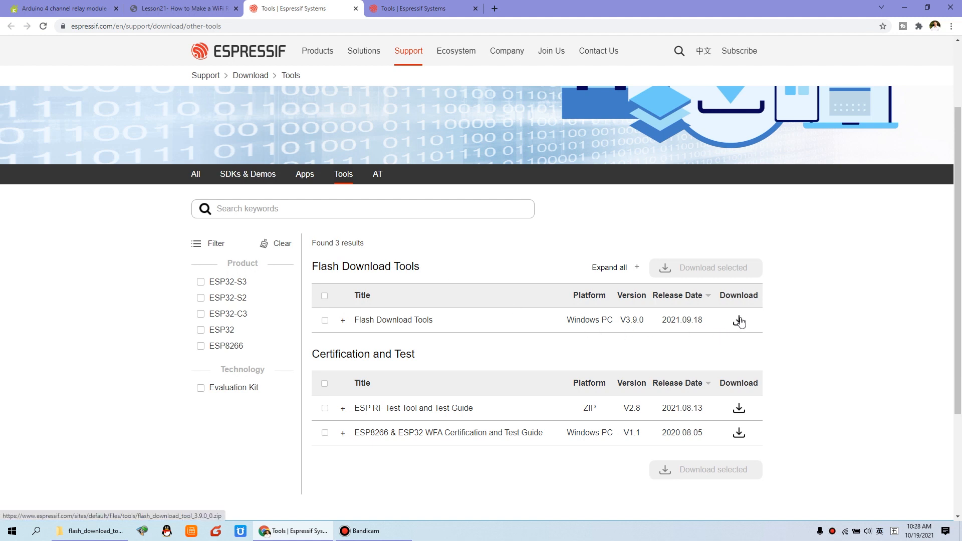
mouse_move(741, 325)
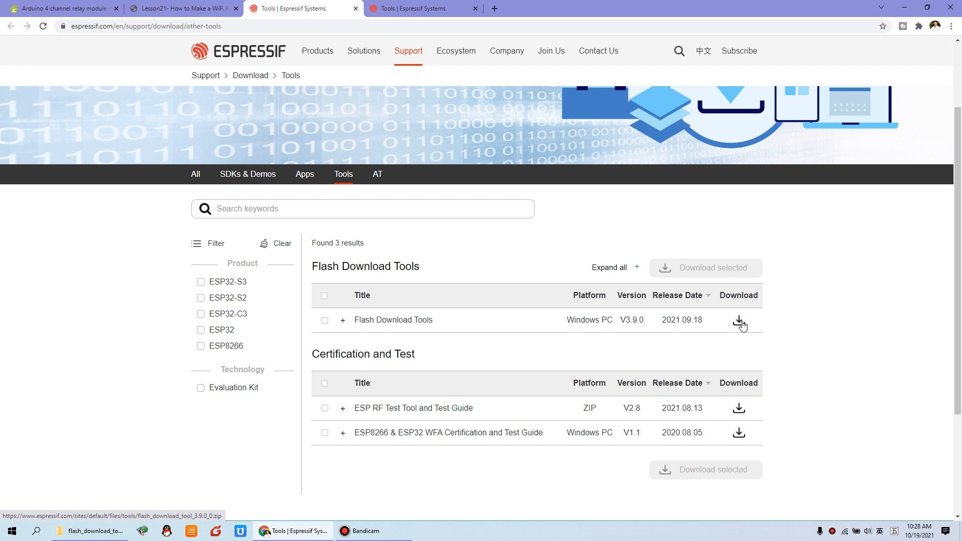
mouse_move(652, 311)
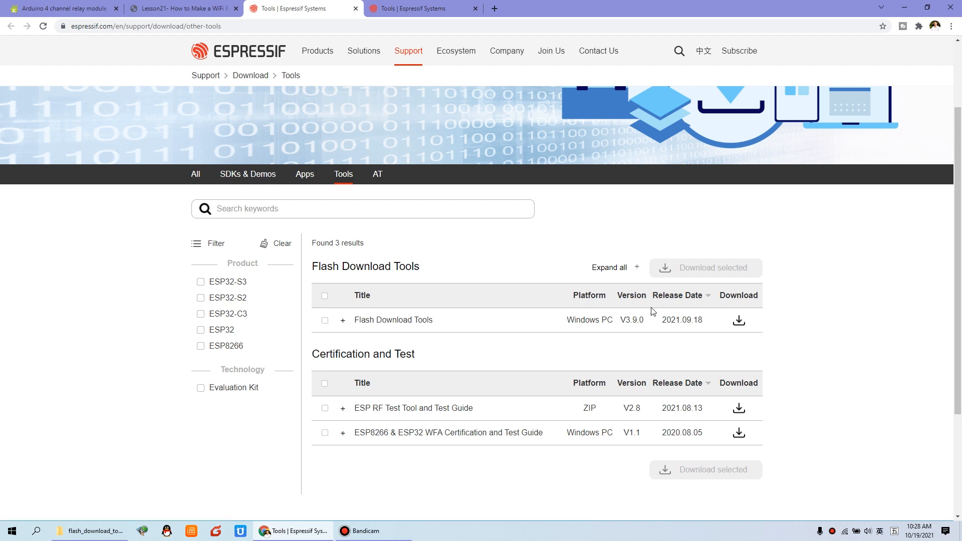
mouse_move(246, 41)
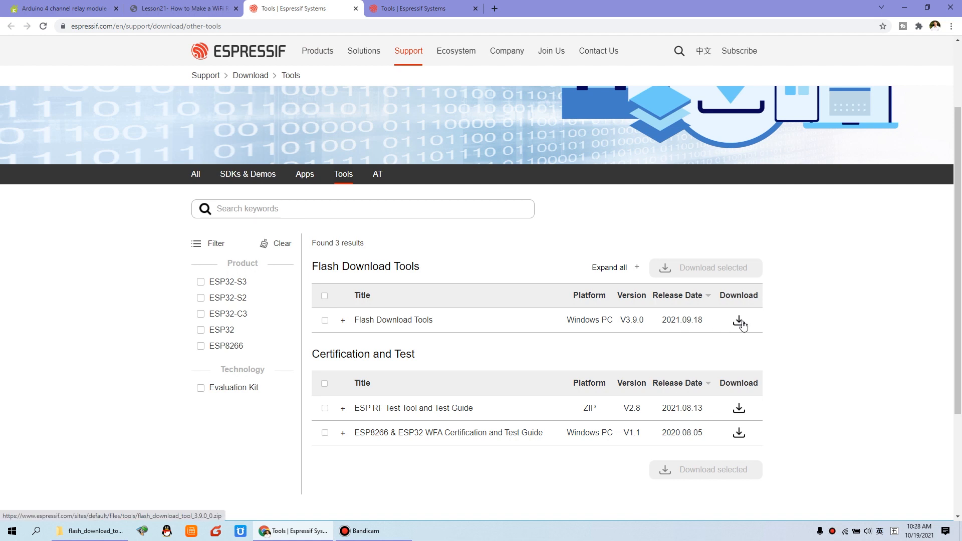
Step: Open the flash_download_tool_3.9.0_0 folder and launch flash_download_tool.exe
click(181, 8)
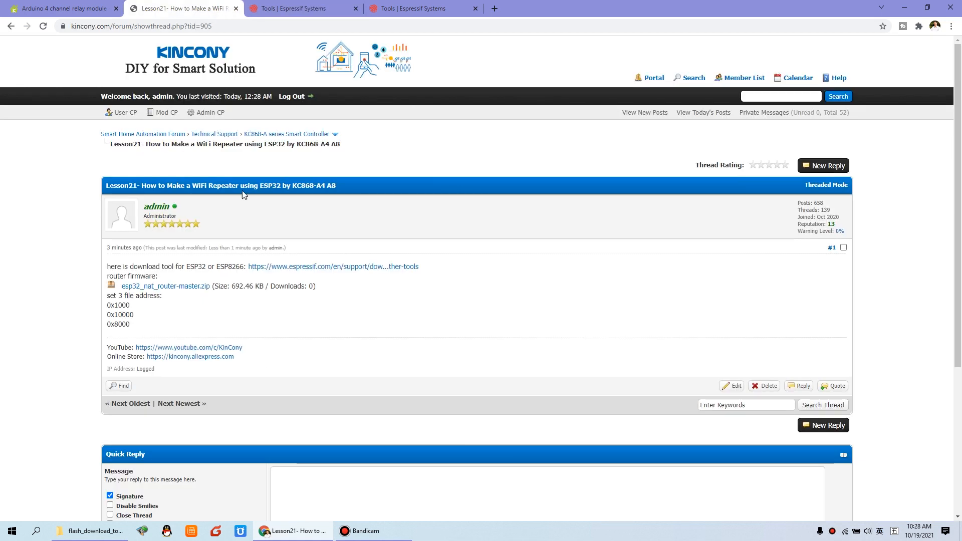
mouse_move(166, 286)
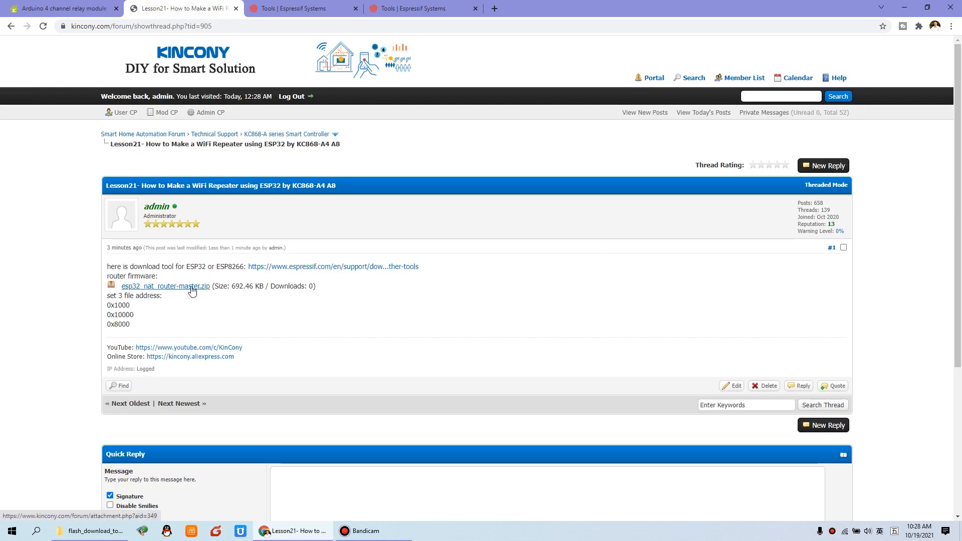
mouse_move(195, 298)
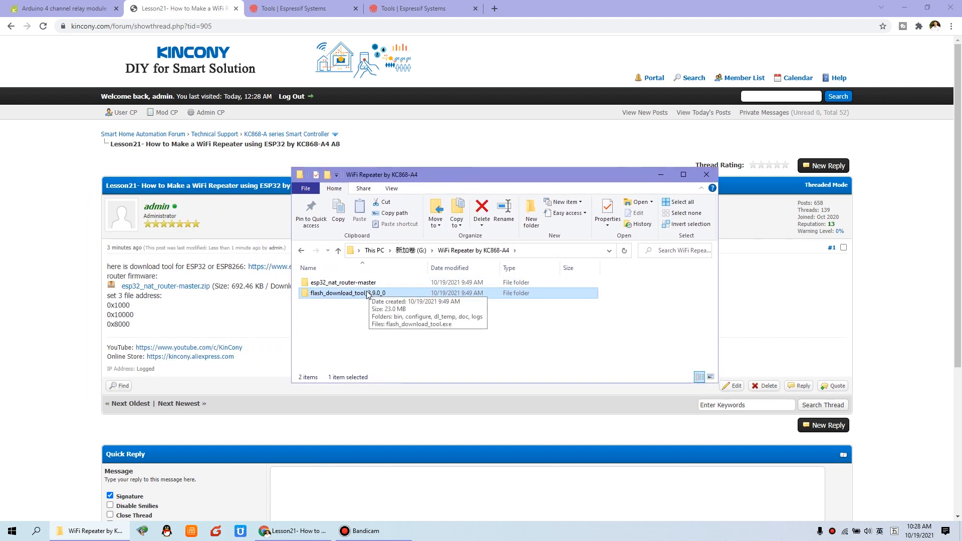
mouse_move(330, 297)
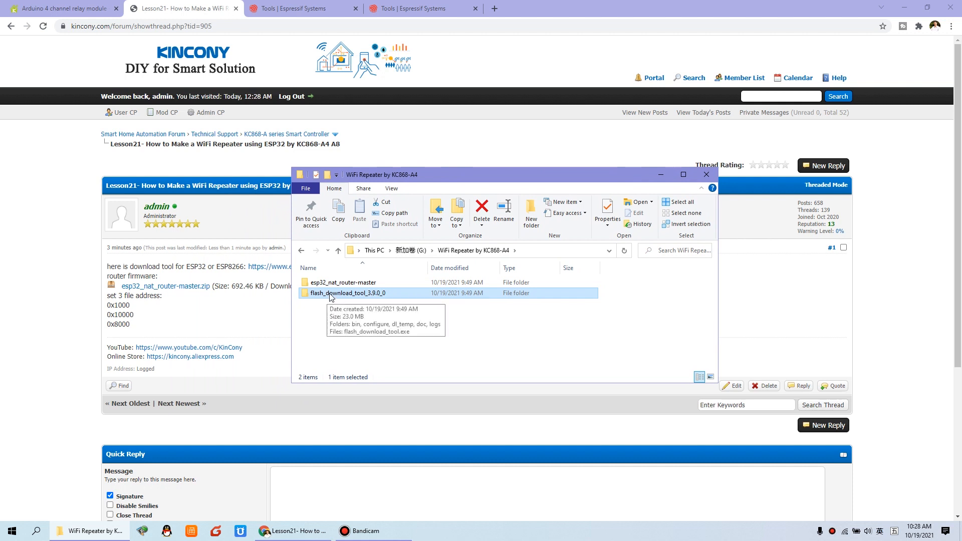
double_click(361, 293)
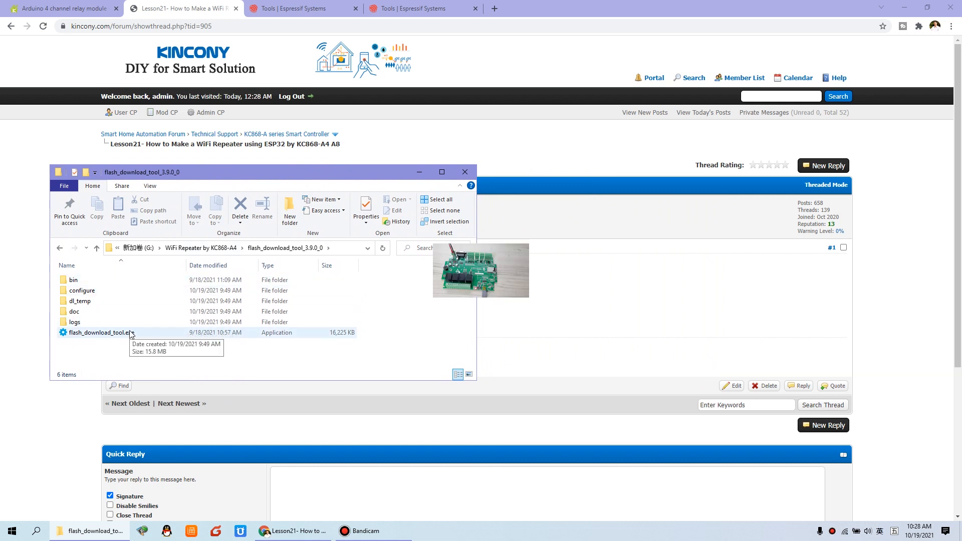
click(101, 333)
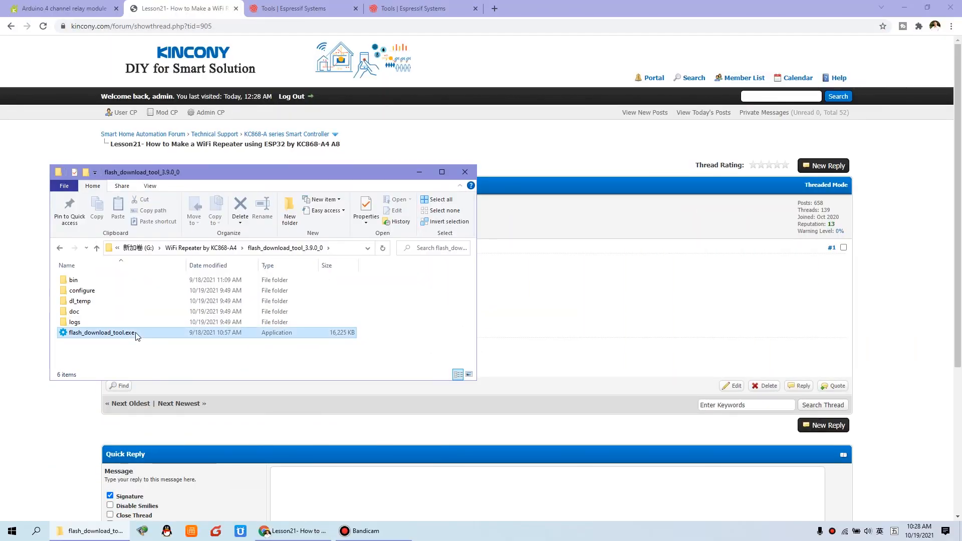
double_click(102, 332)
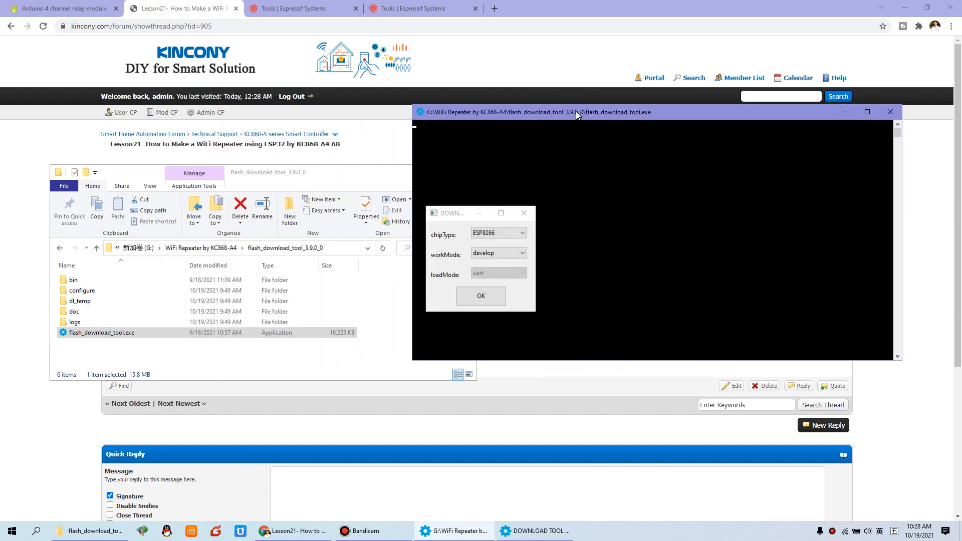
mouse_move(454, 288)
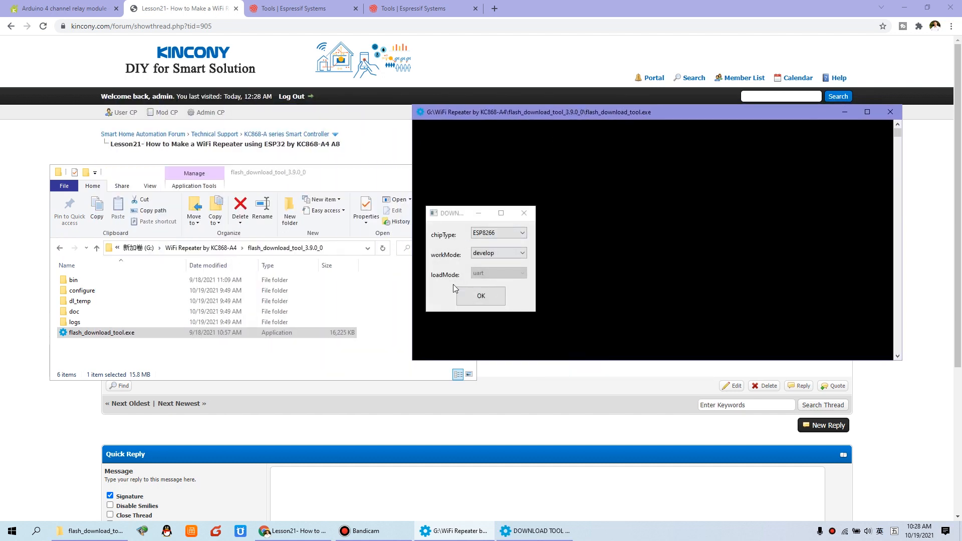
Step: Choose ESP32 as chip type with develop work mode and confirm
click(522, 233)
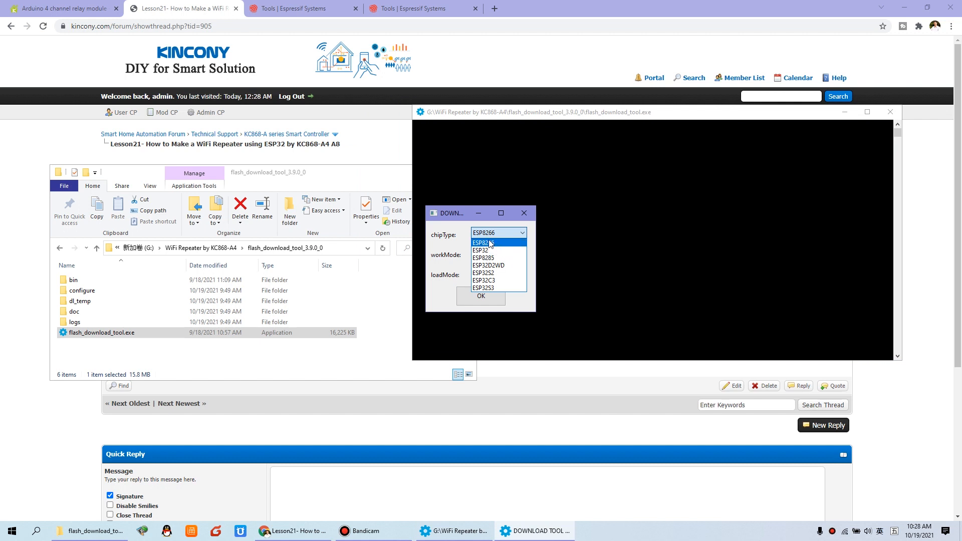
mouse_move(501, 247)
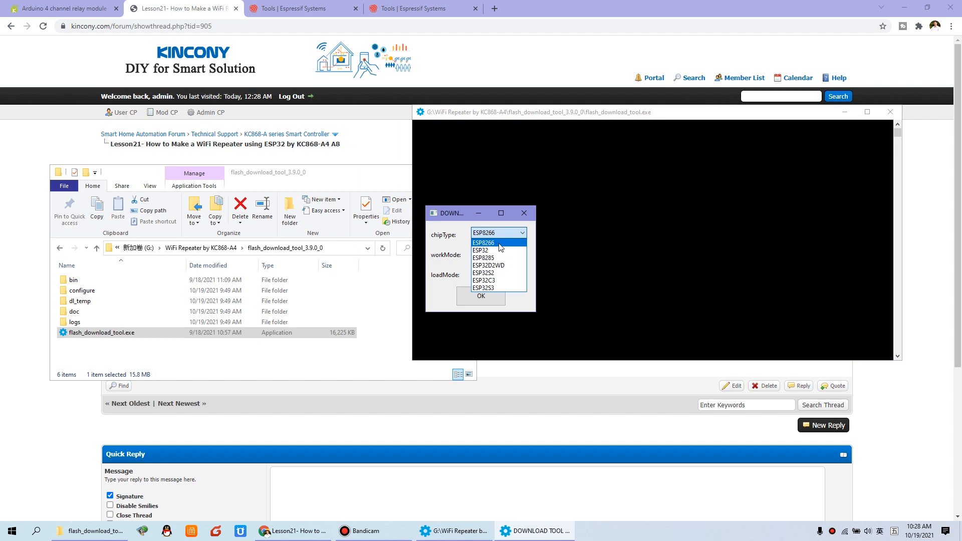
mouse_move(481, 251)
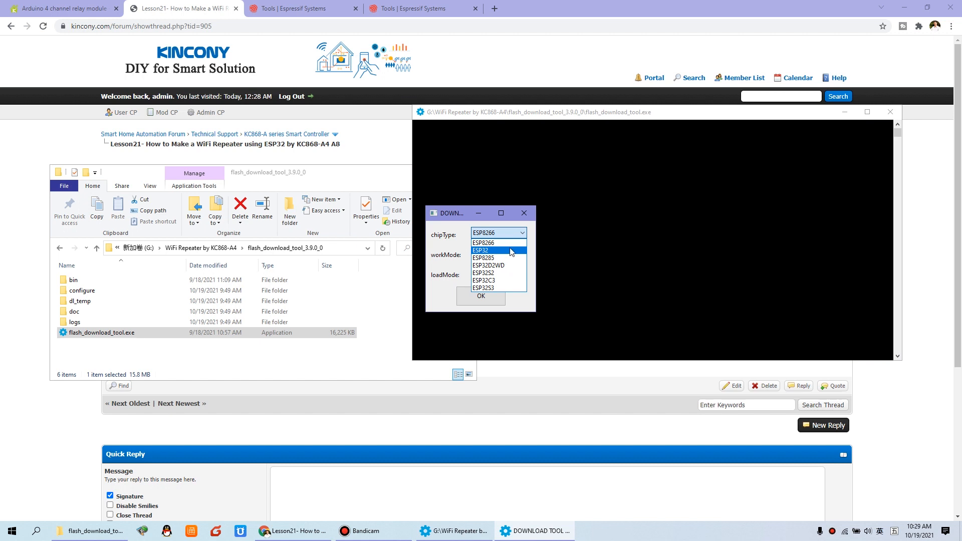
click(481, 251)
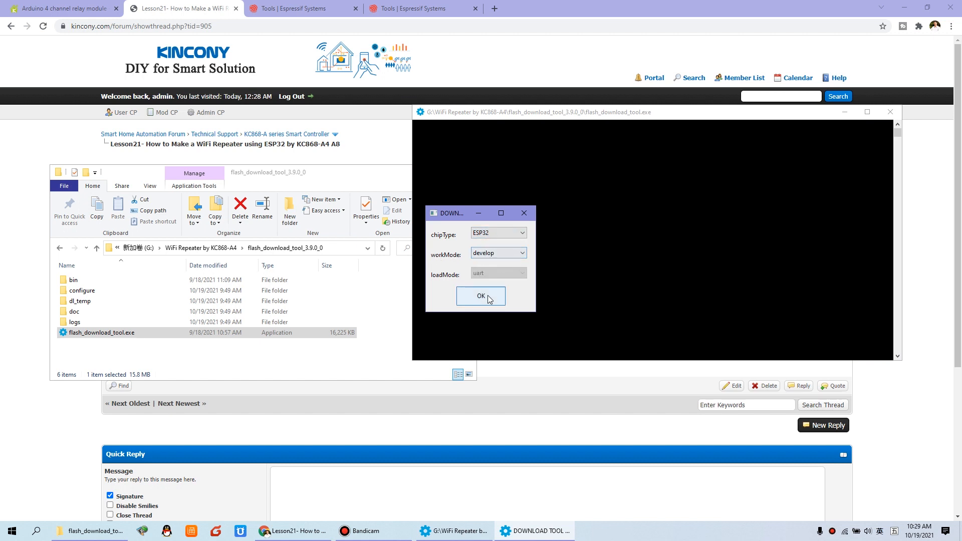
click(481, 296)
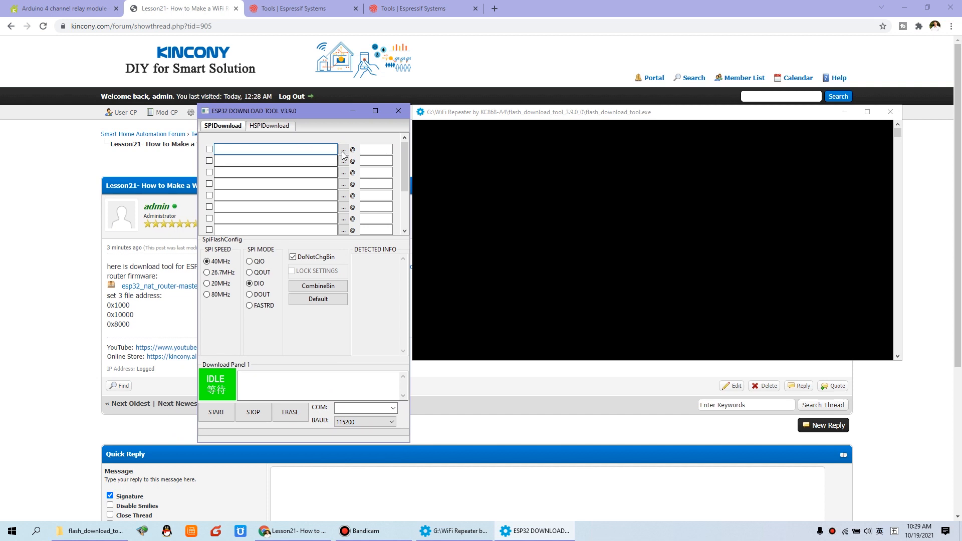
Step: Load build/bootloader/bootloader.bin into the first file row
click(344, 149)
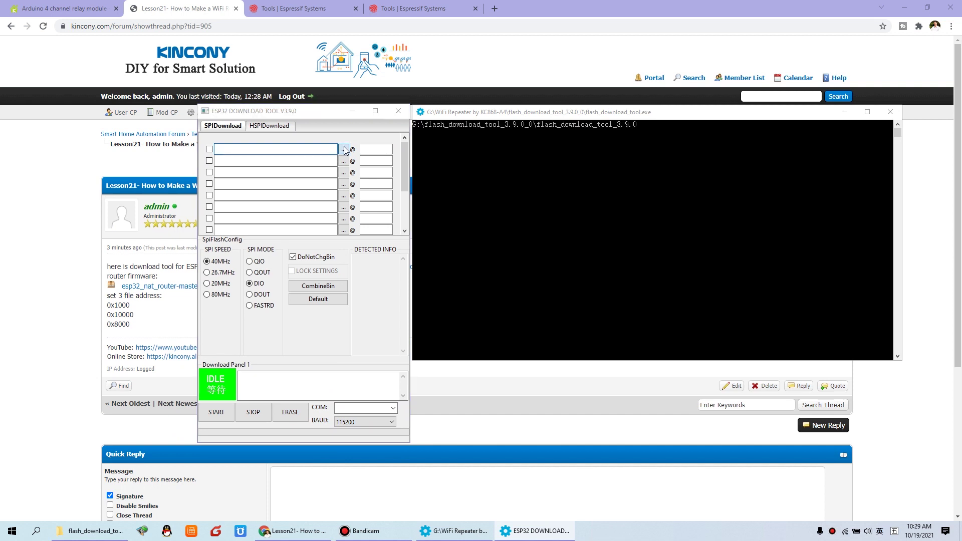
click(344, 149)
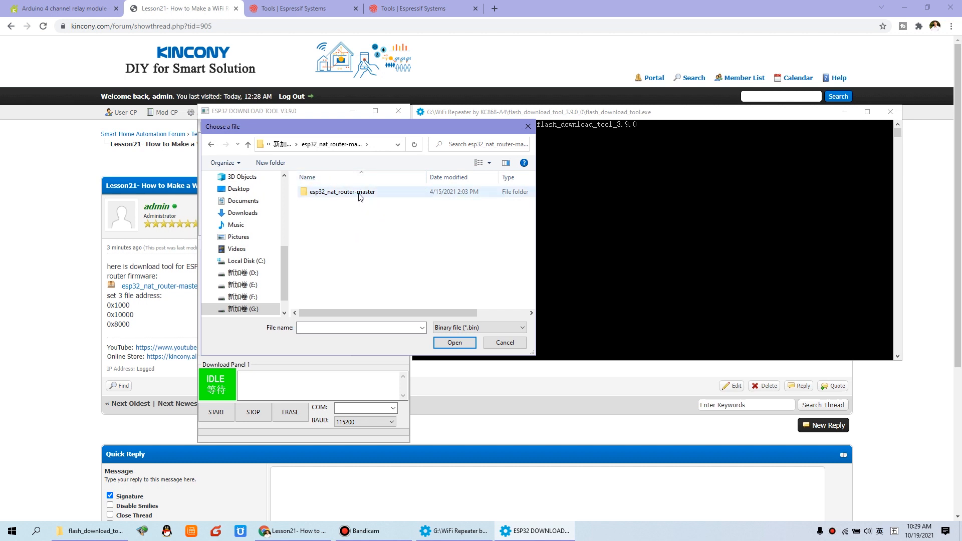
double_click(341, 191)
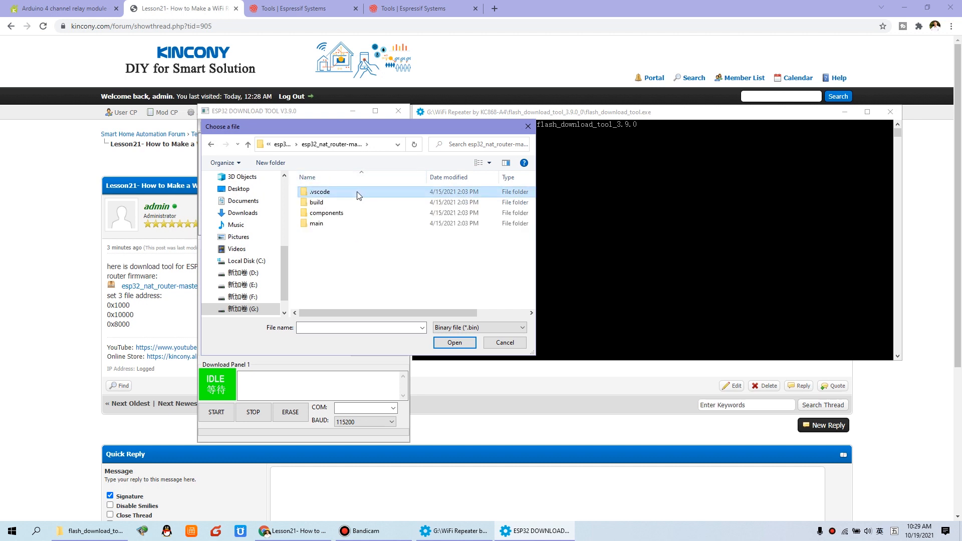
click(316, 202)
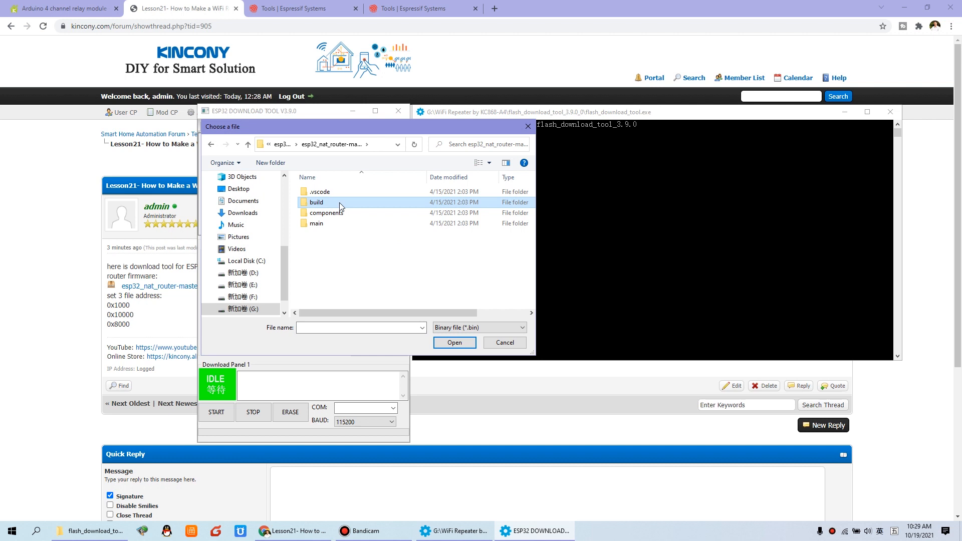
double_click(317, 202)
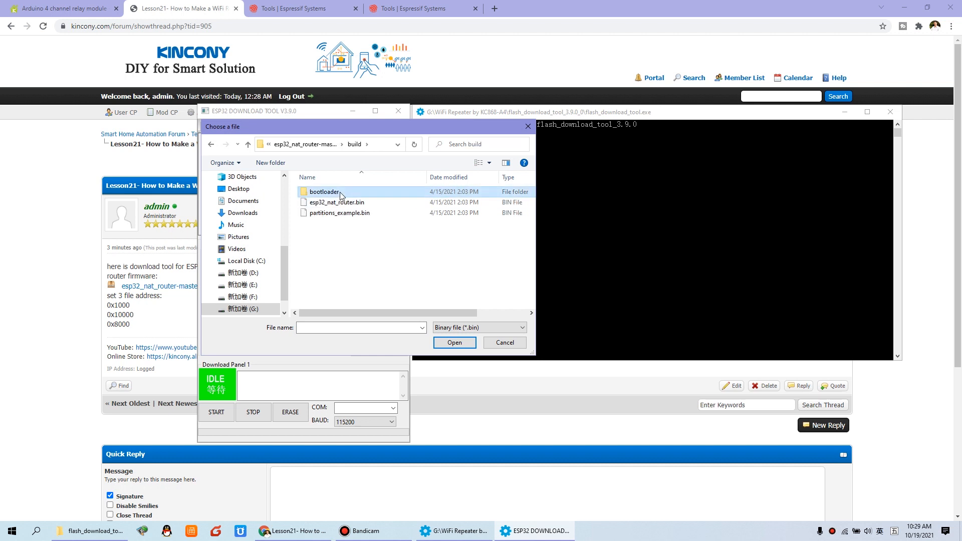
double_click(323, 191)
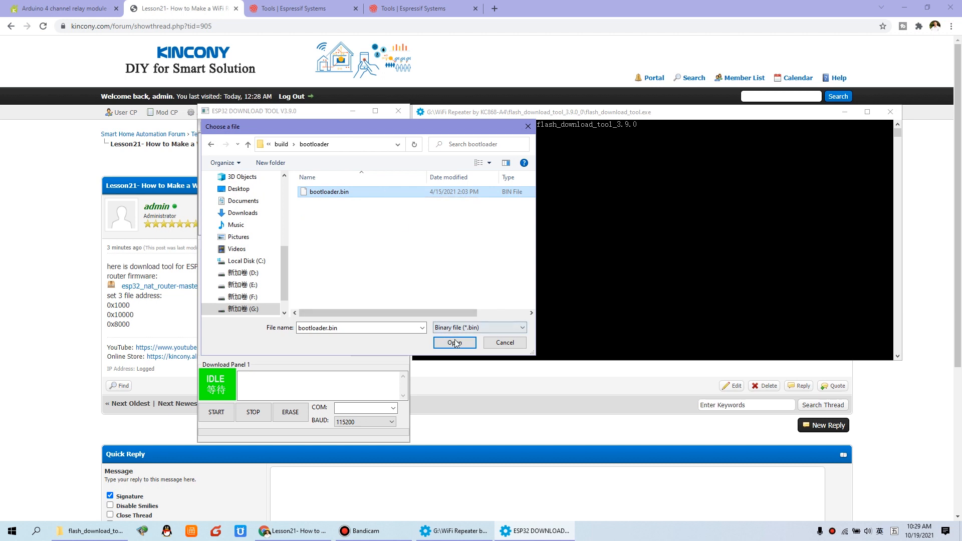
click(454, 342)
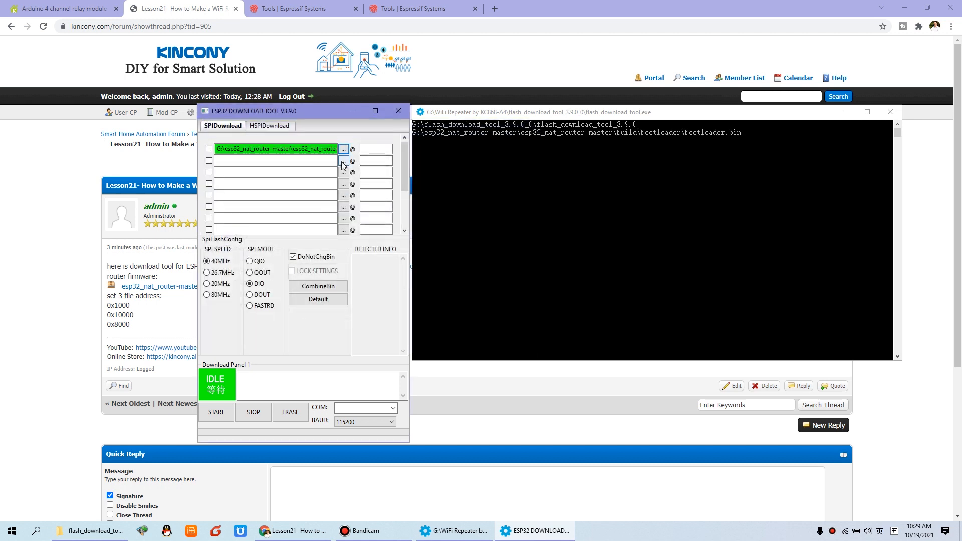
Step: Load esp32_nat_router.bin and partitions_example.bin into the second and third rows
click(342, 149)
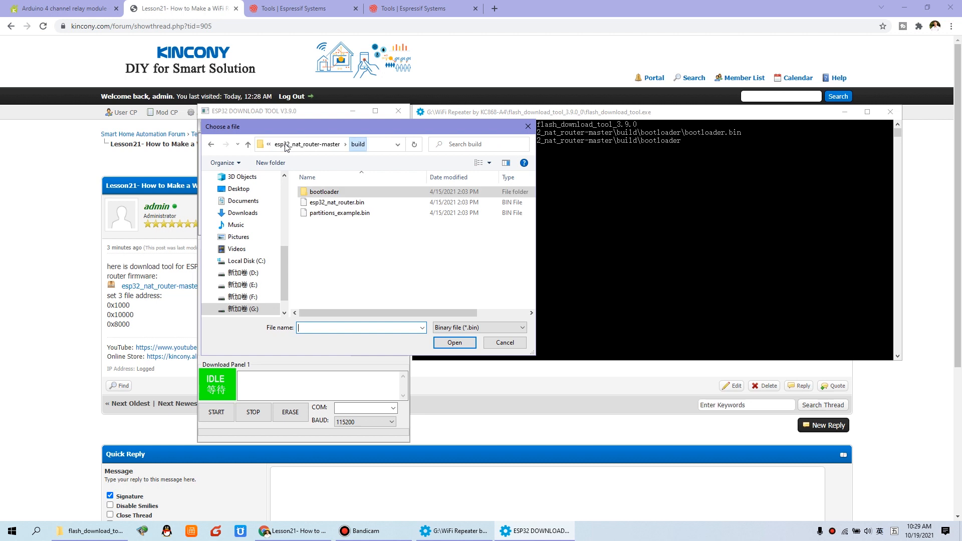
click(336, 202)
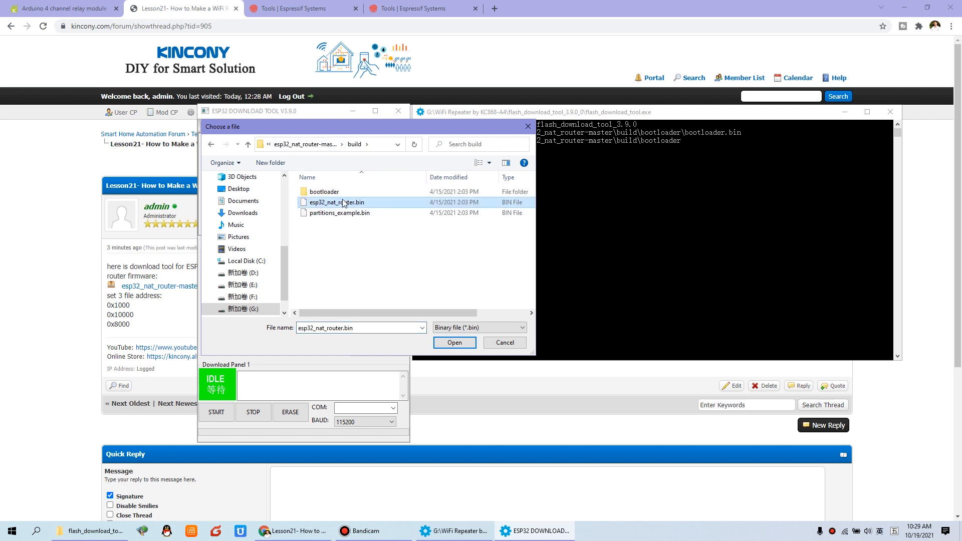
mouse_move(391, 205)
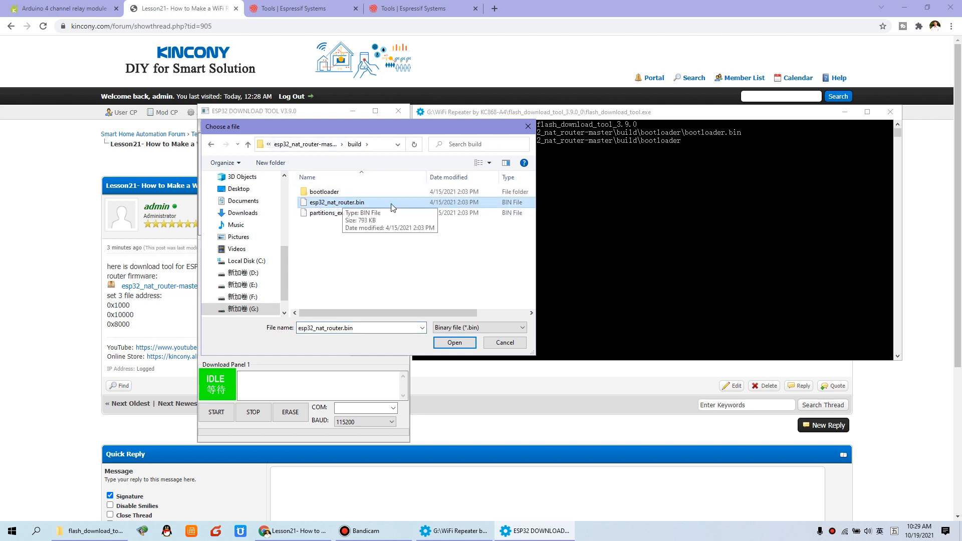
click(454, 343)
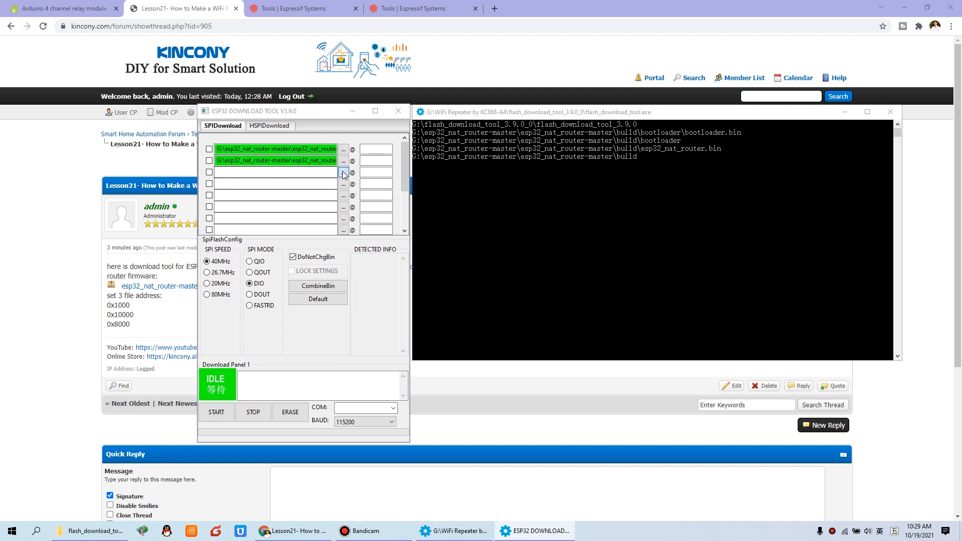
click(343, 172)
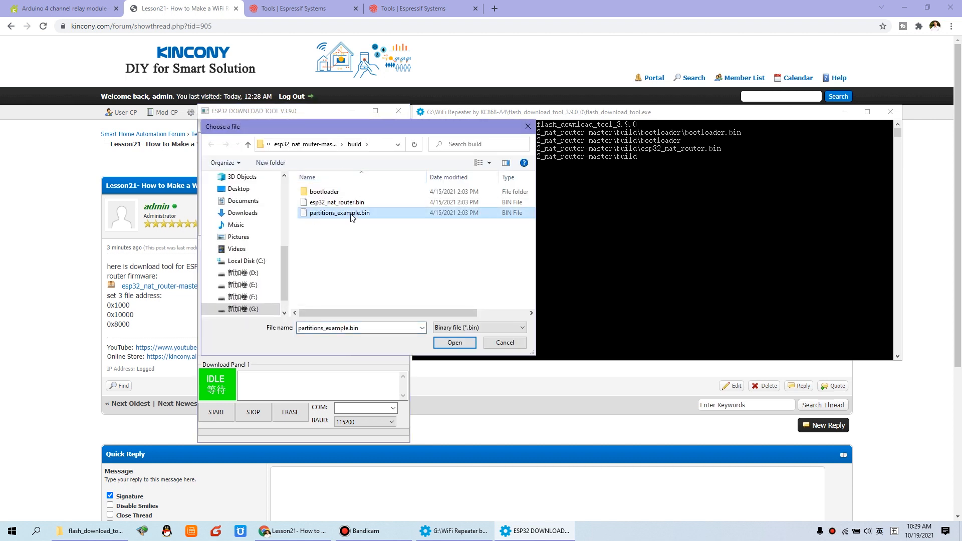
click(453, 342)
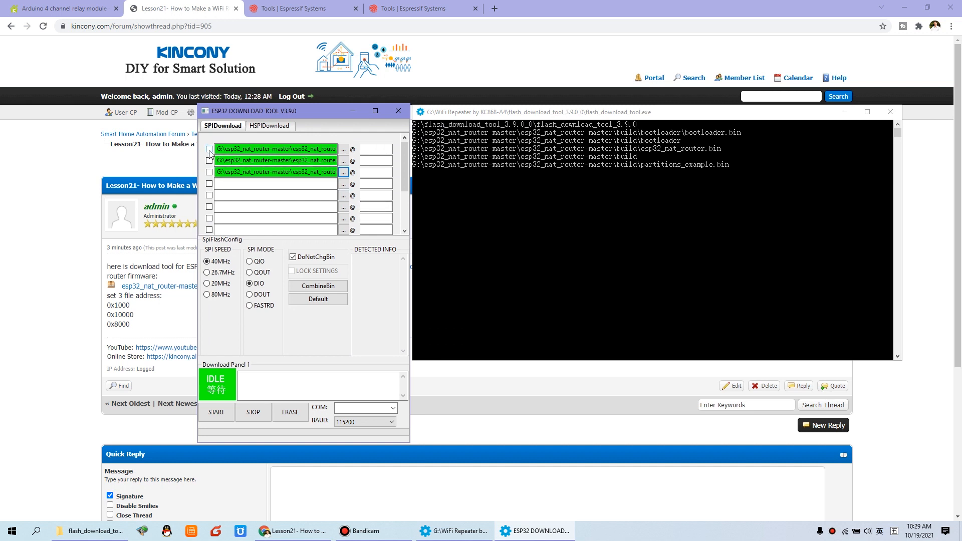
Step: Enable the three firmware rows at offsets 0x1000, 0x10000 and 0x8000
click(210, 149)
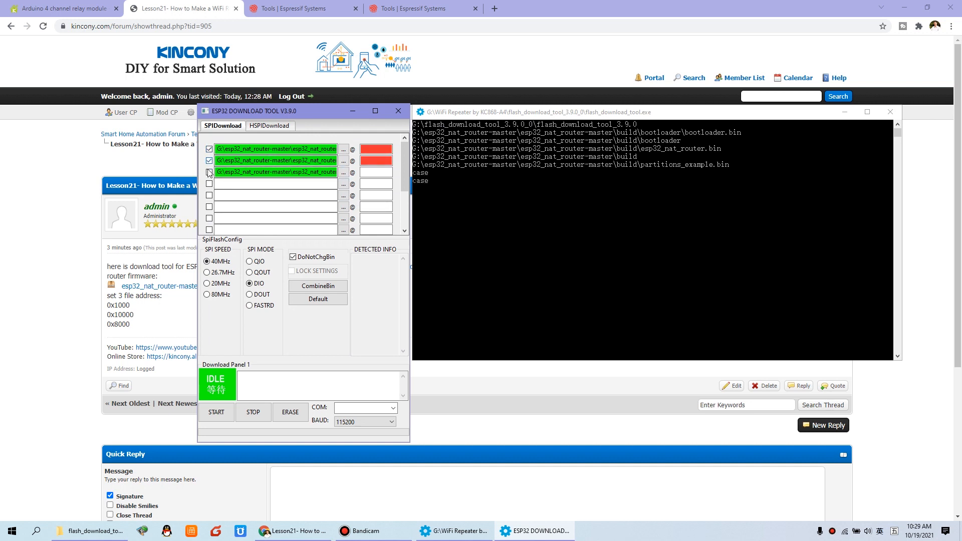
click(210, 171)
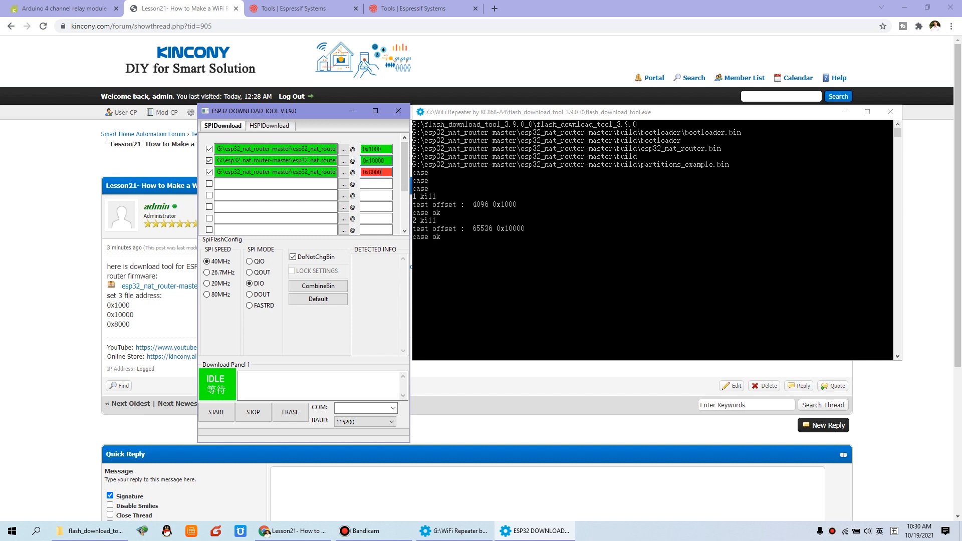
mouse_move(302, 184)
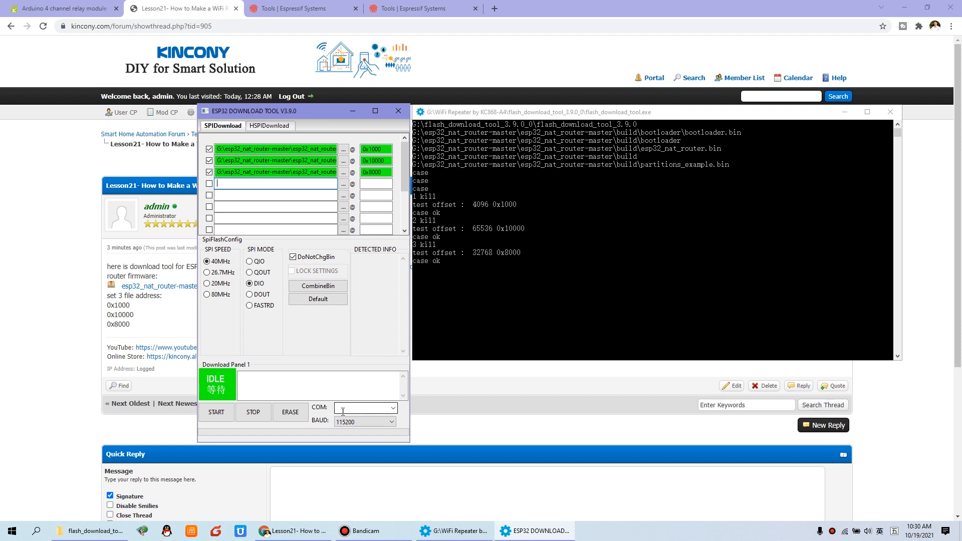
click(392, 409)
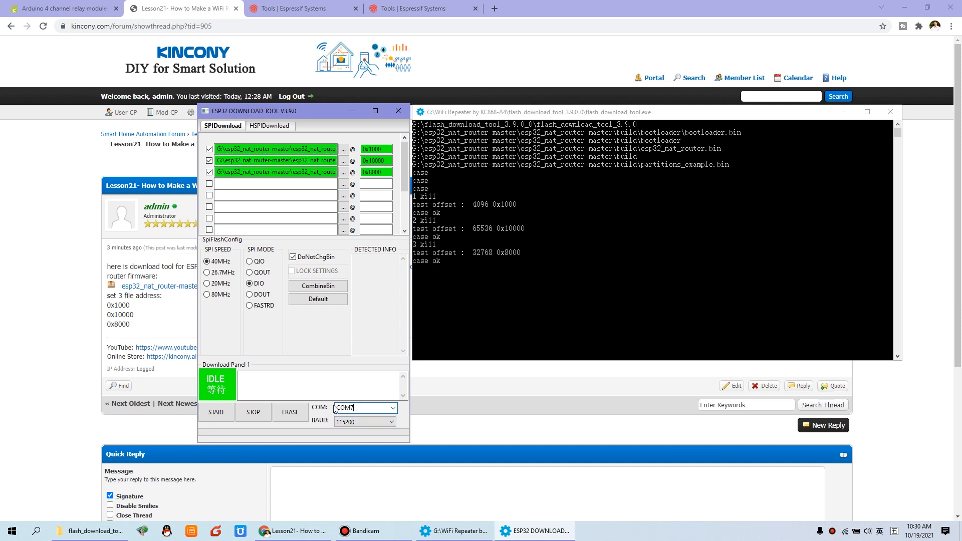
Step: Select COM7 as the serial port and start flashing the firmware
click(364, 407)
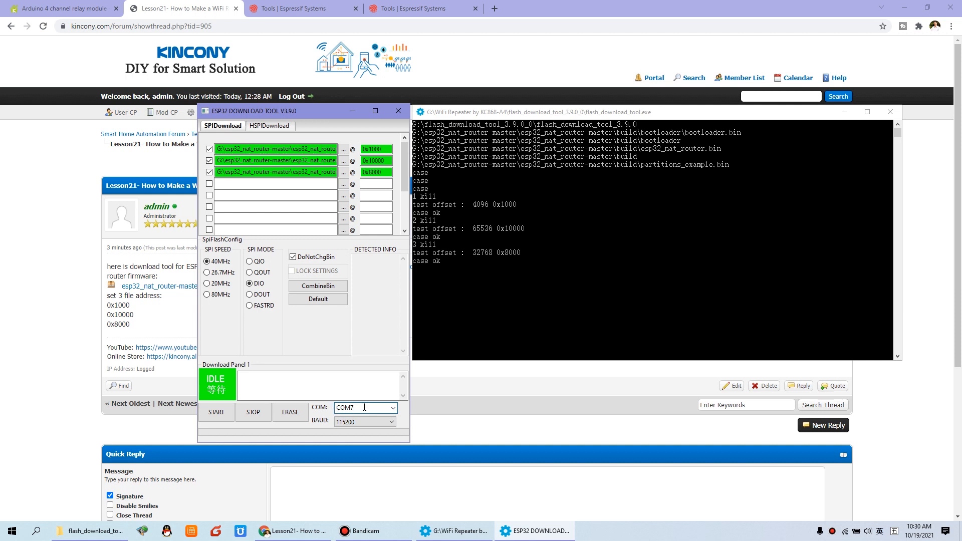
mouse_move(216, 412)
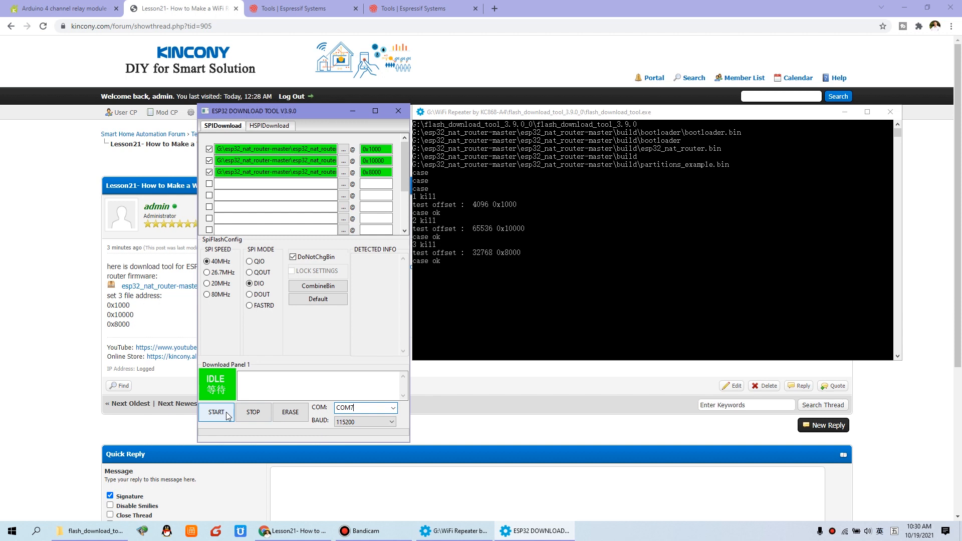
mouse_move(323, 329)
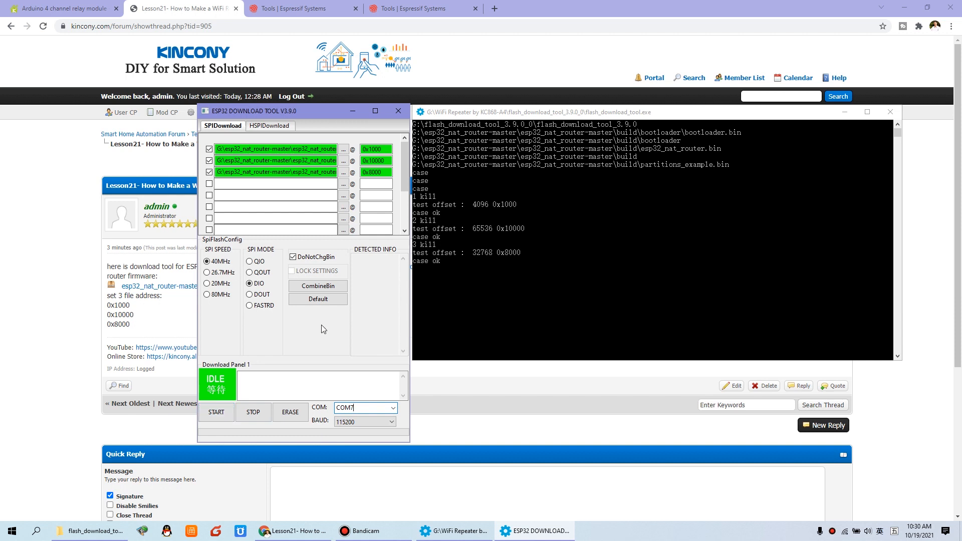
mouse_move(341, 325)
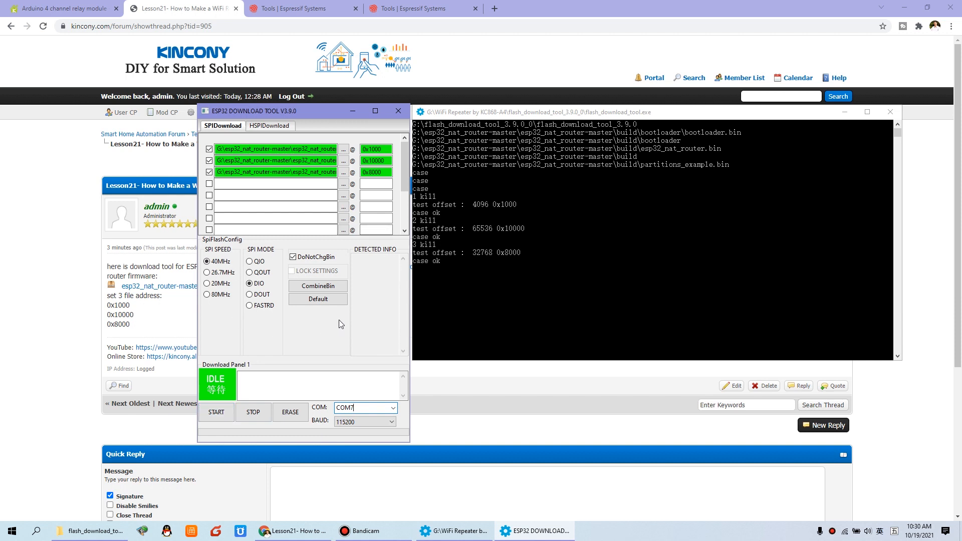
mouse_move(259, 369)
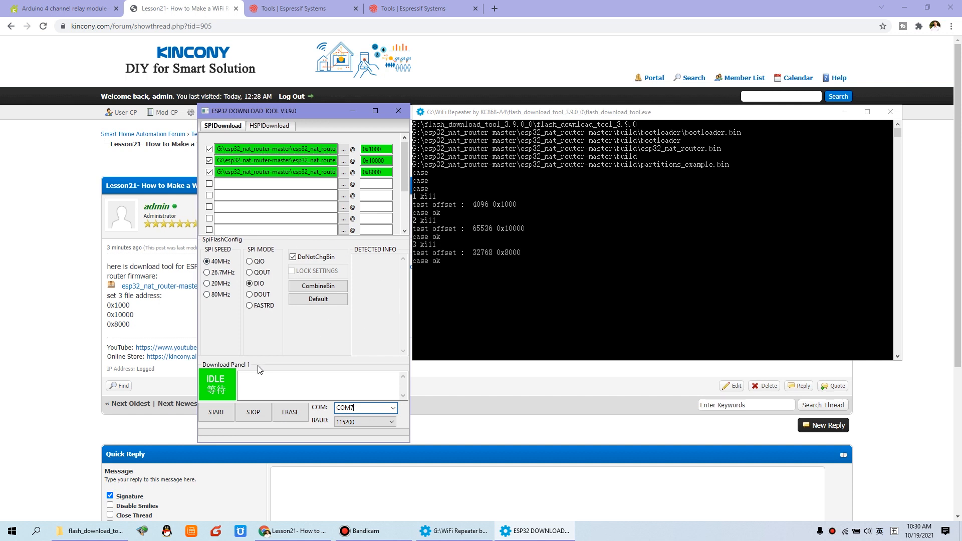
click(216, 411)
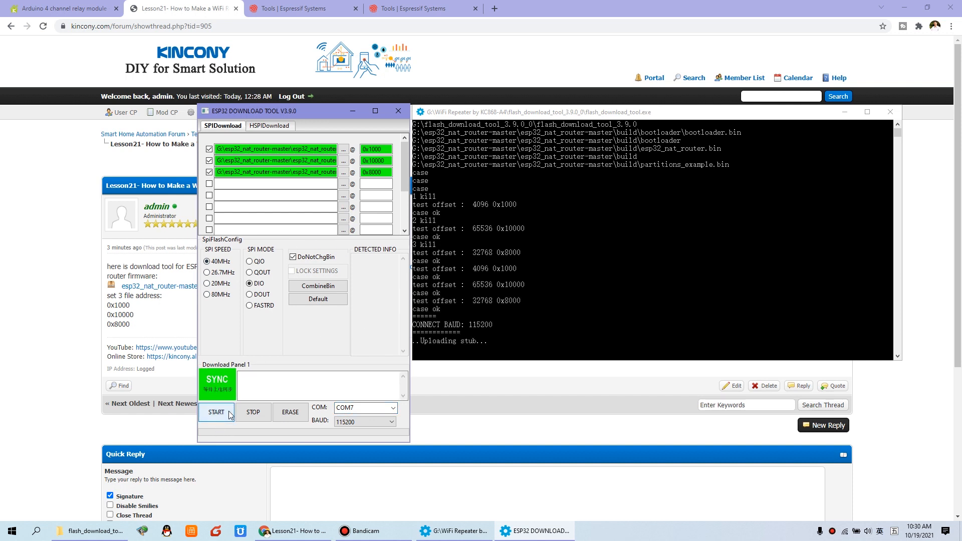
click(216, 412)
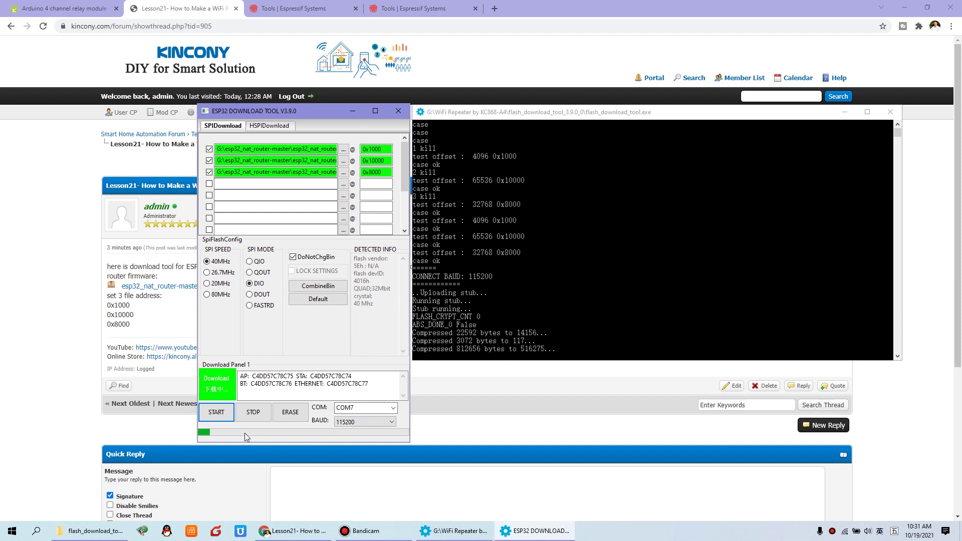
mouse_move(213, 437)
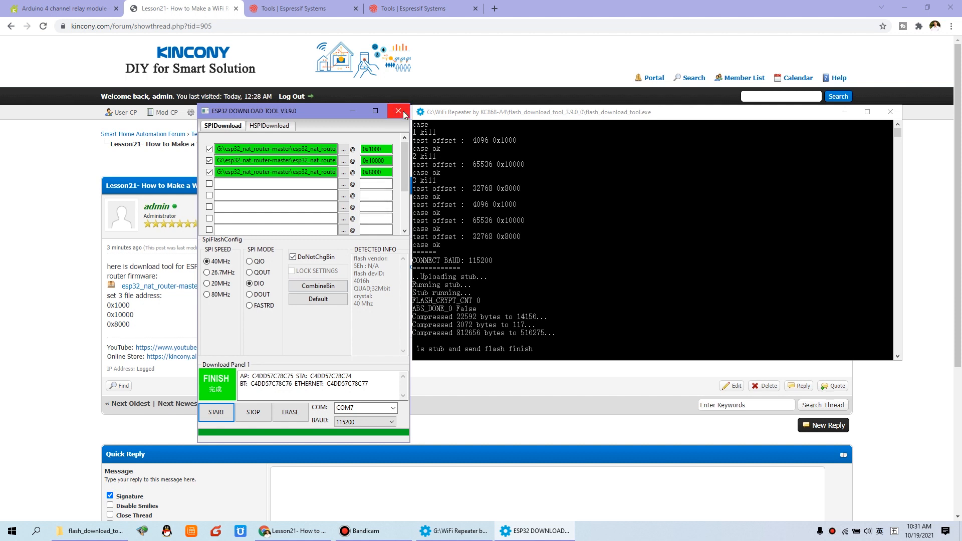
Step: Close the download tool and join the open 'This is my wifi' network
click(399, 111)
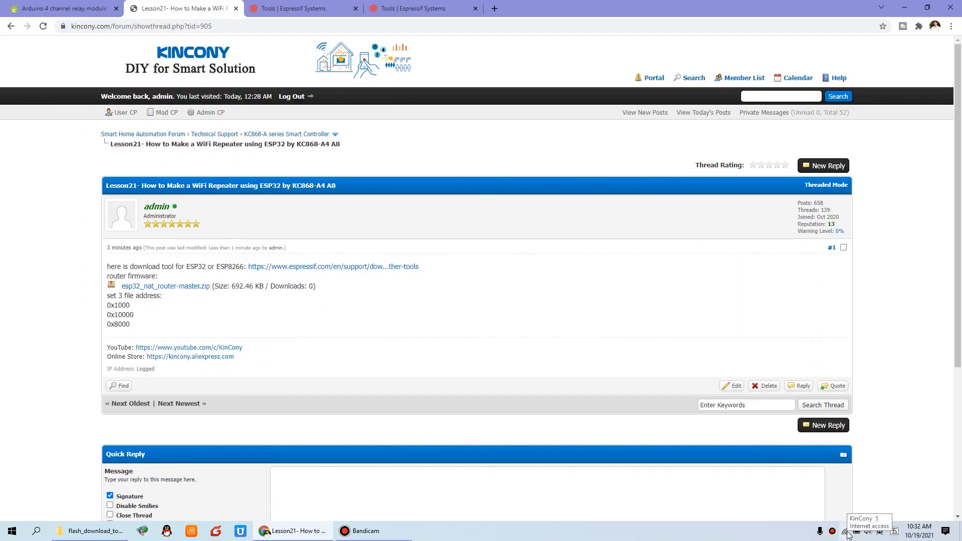
click(846, 531)
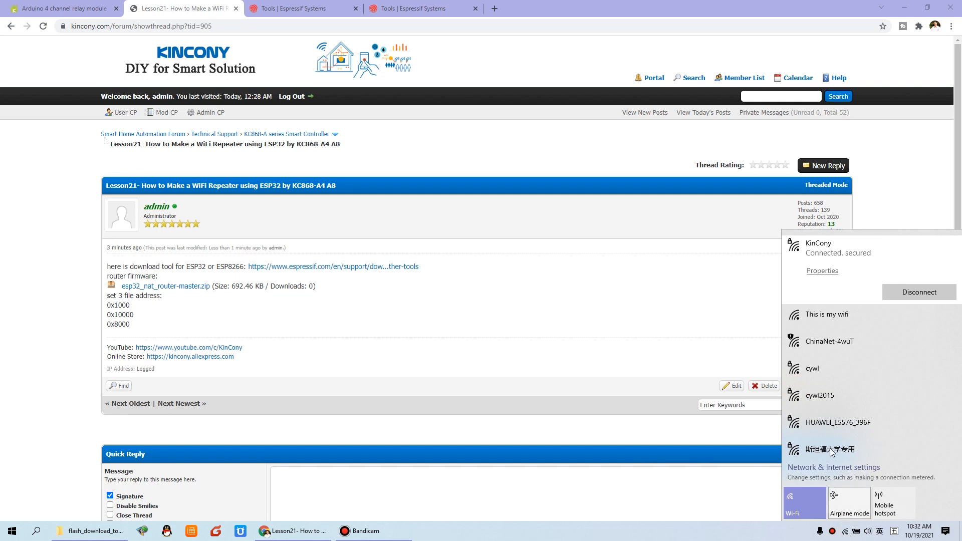
mouse_move(875, 349)
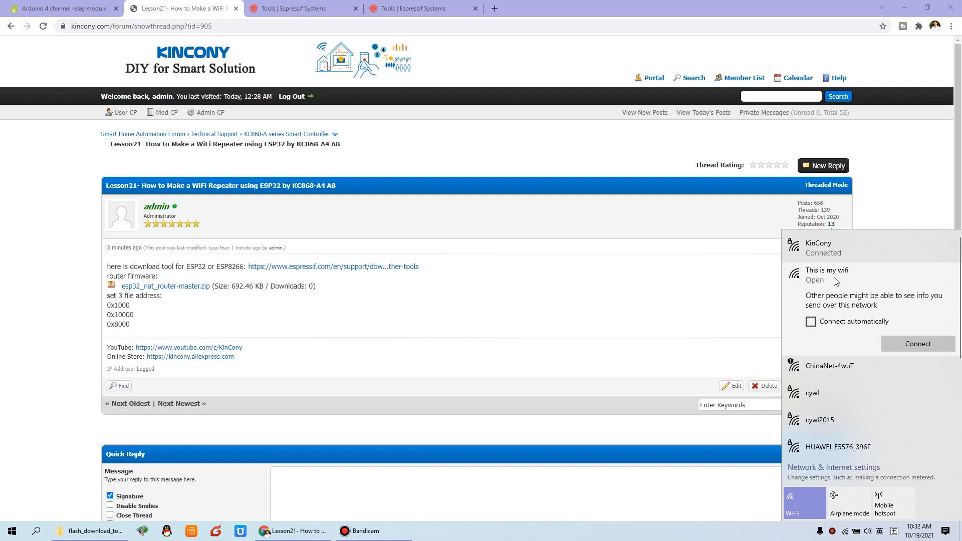
mouse_move(834, 285)
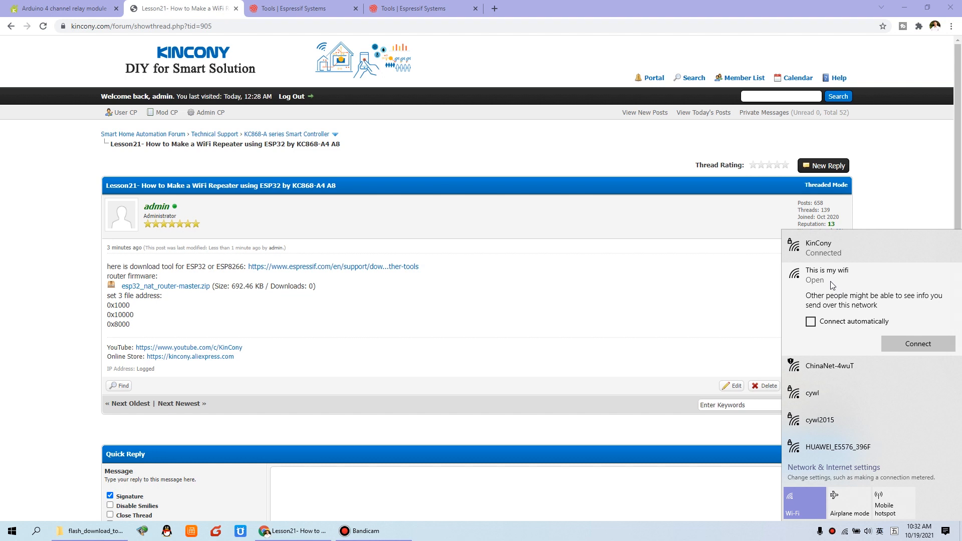
mouse_move(864, 301)
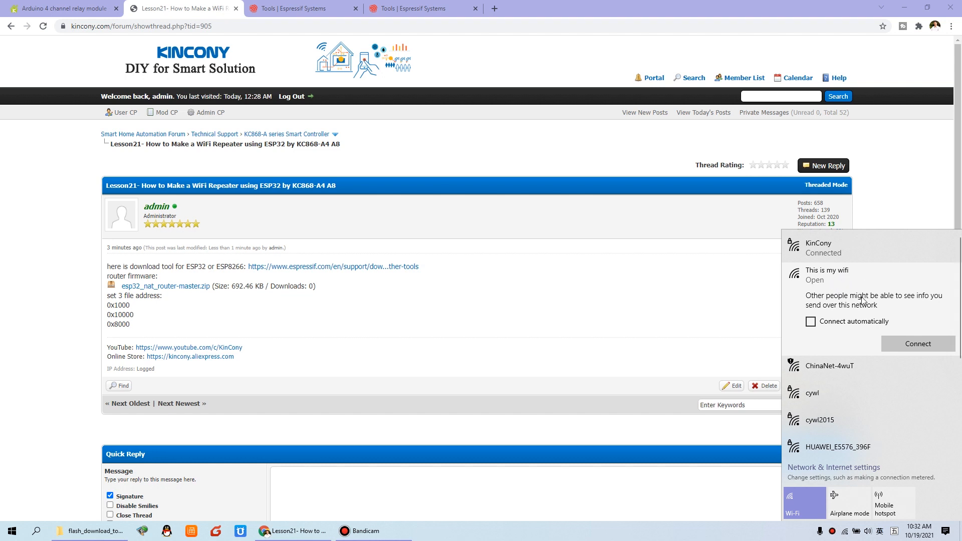
click(917, 344)
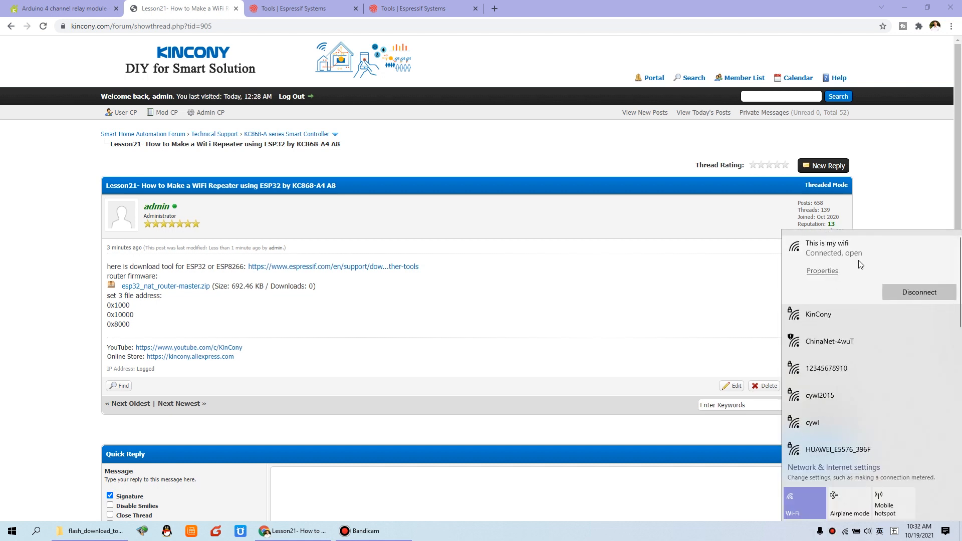
mouse_move(860, 273)
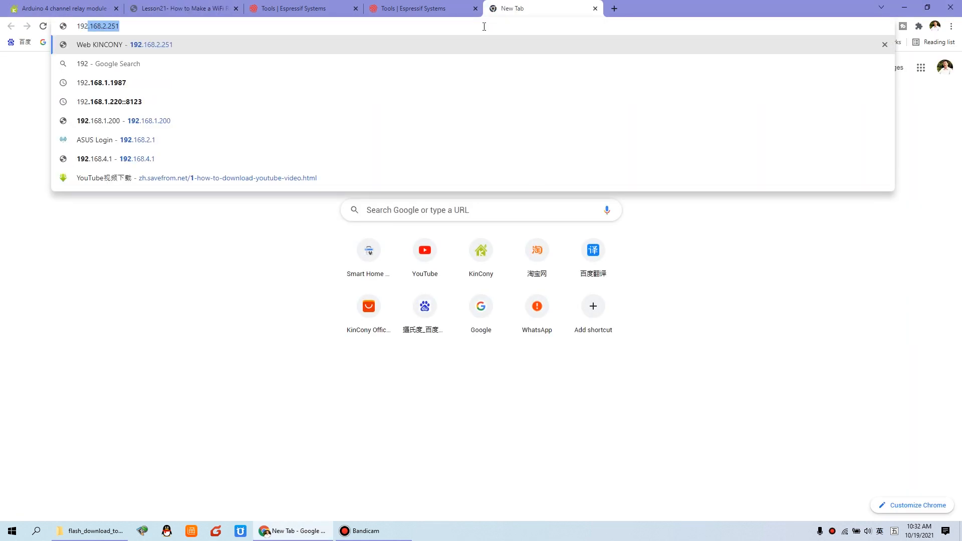
Step: Load 192.168.4.1 and submit the KinCony STA SSID and password
text(192.168.4.1)
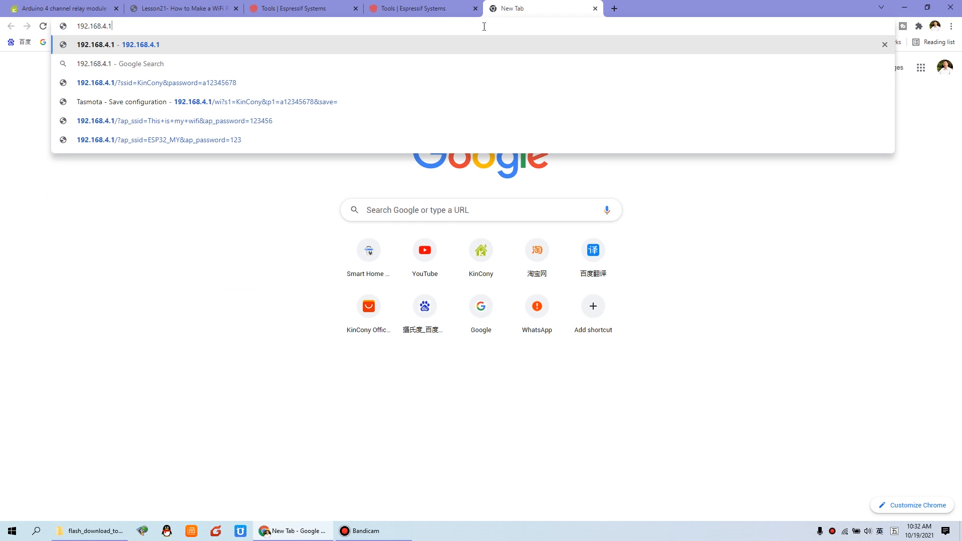
key(Return)
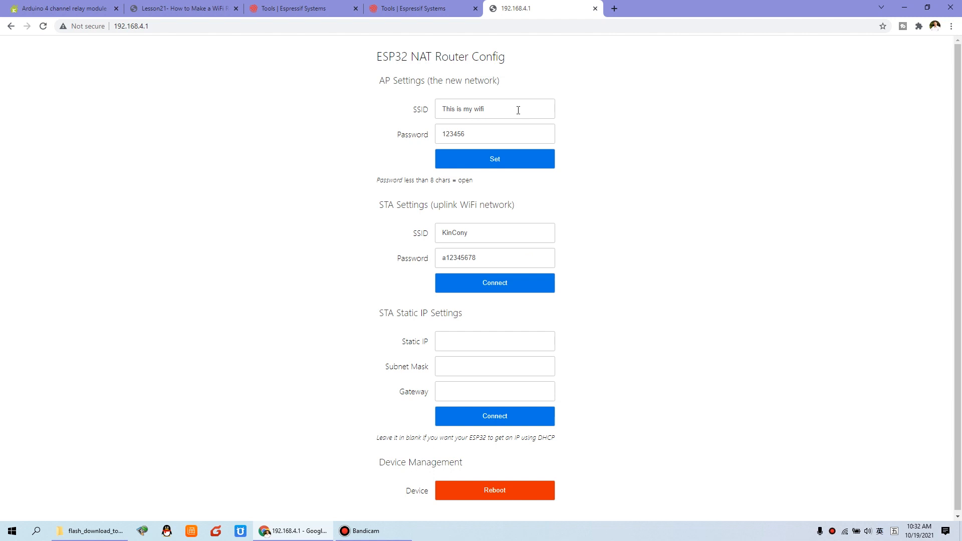
mouse_move(454, 126)
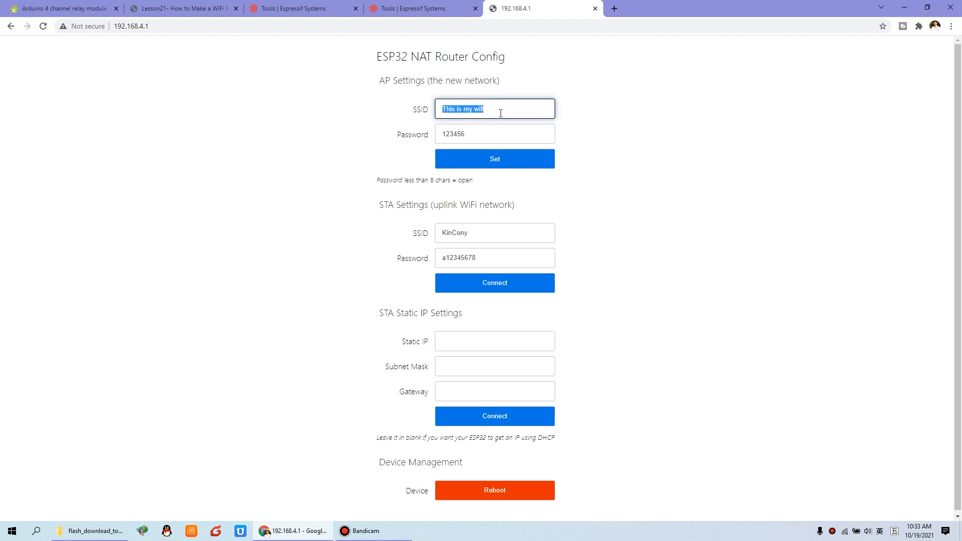
mouse_move(424, 114)
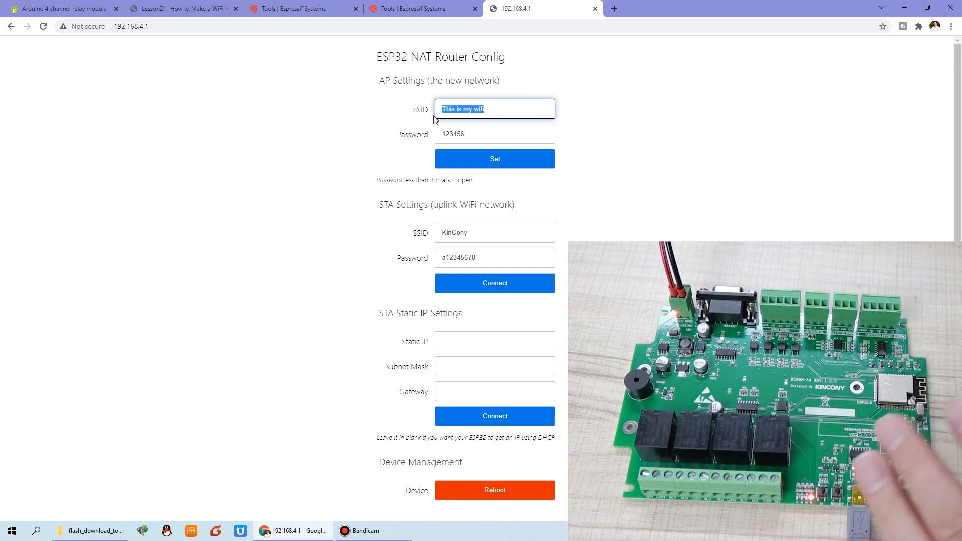
mouse_move(416, 226)
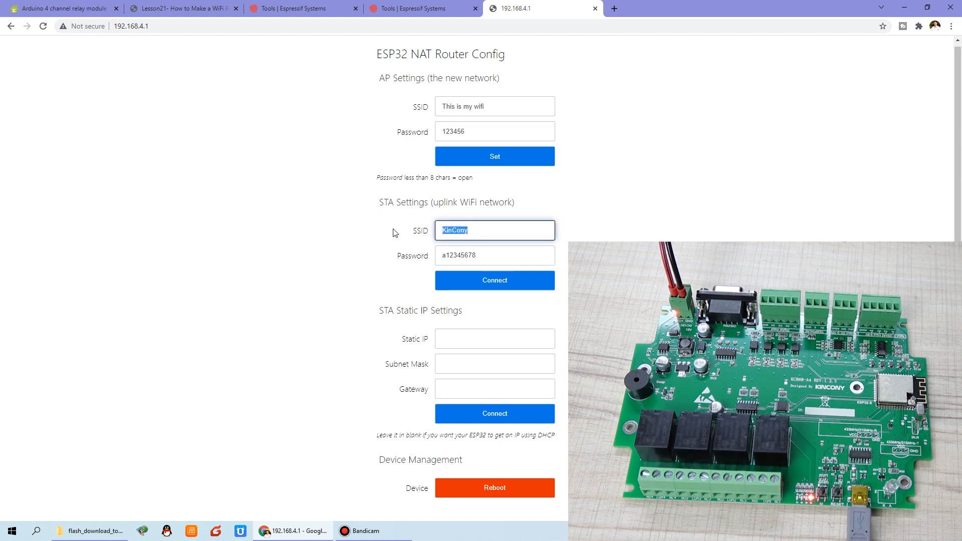
click(495, 230)
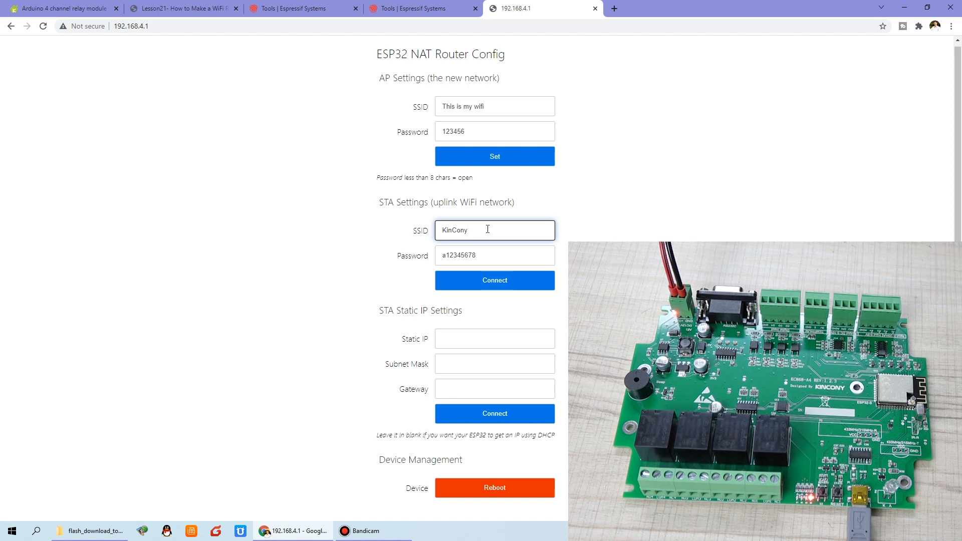
double_click(454, 230)
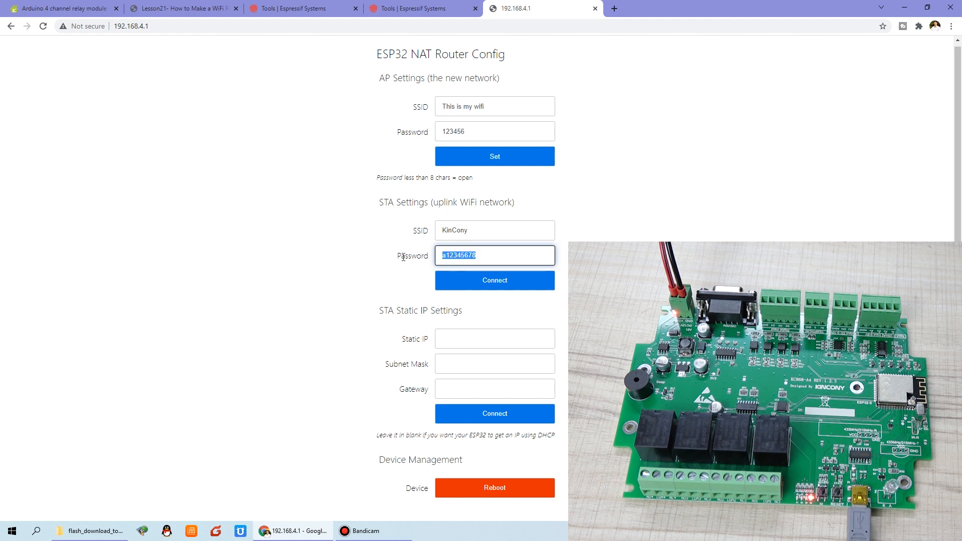
click(494, 255)
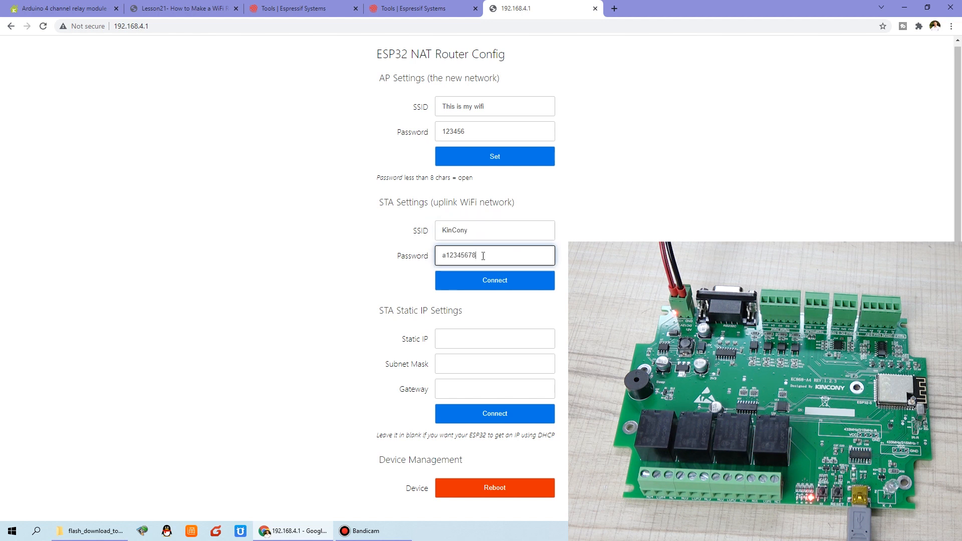
click(495, 281)
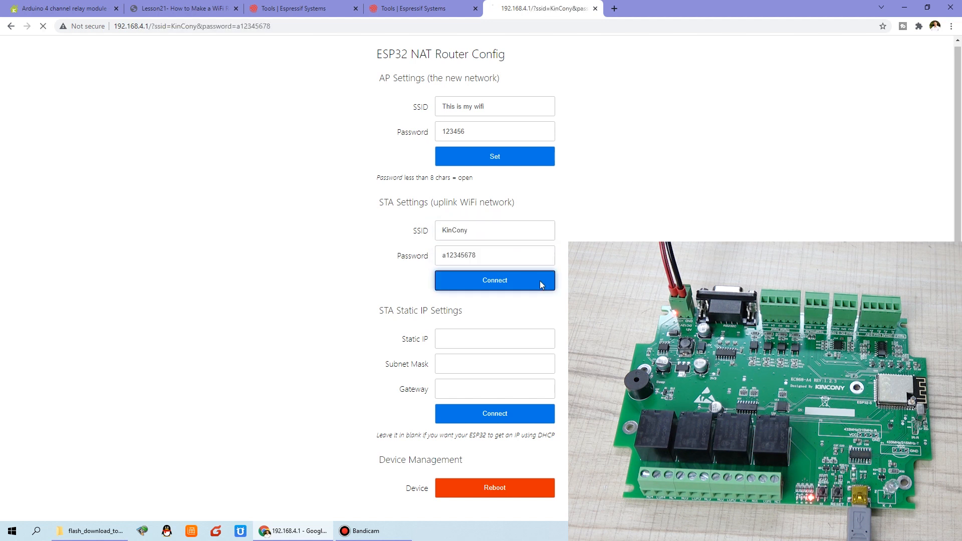
click(495, 280)
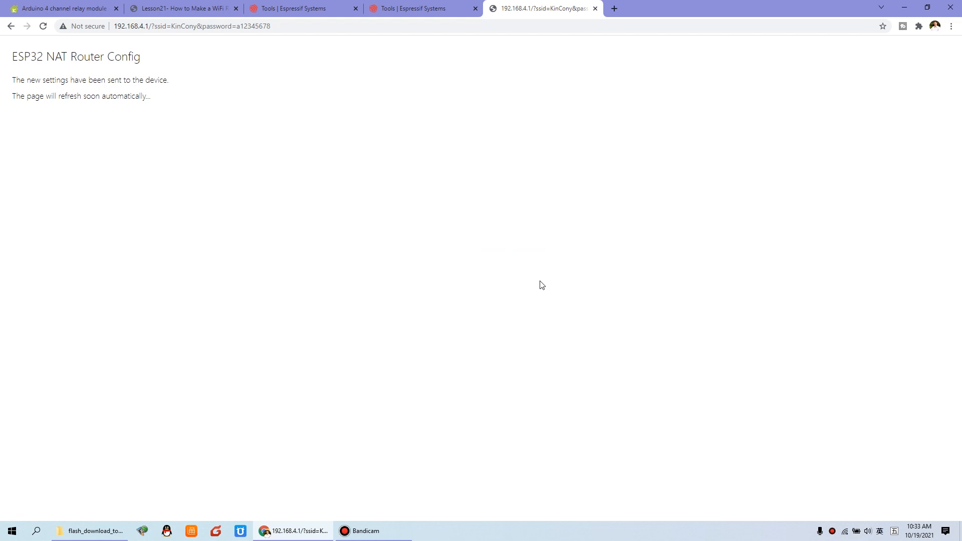
mouse_move(468, 262)
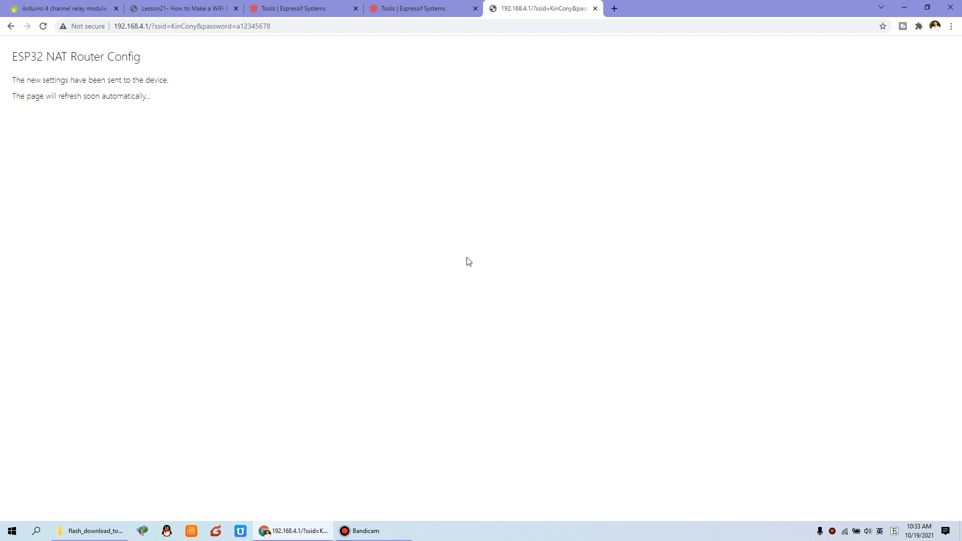
mouse_move(166, 108)
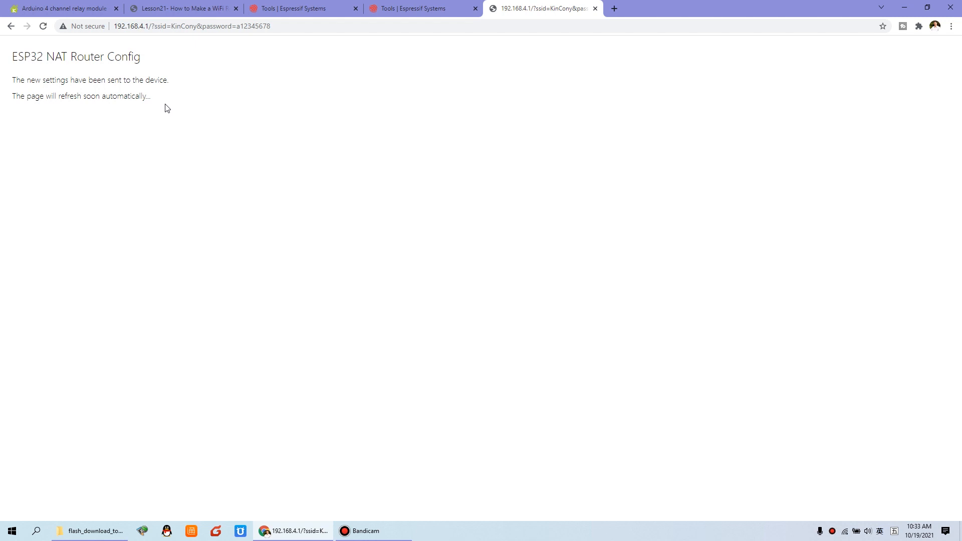
mouse_move(208, 118)
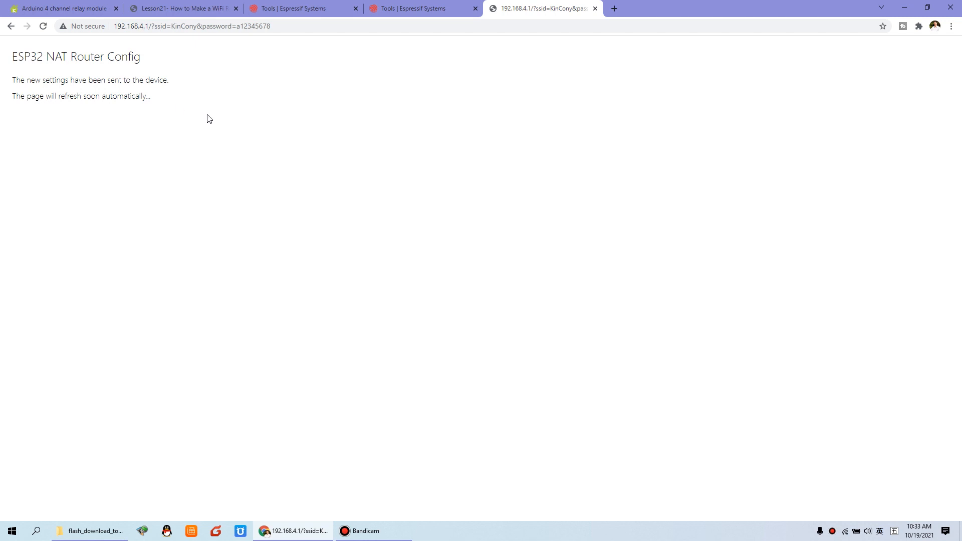
mouse_move(185, 80)
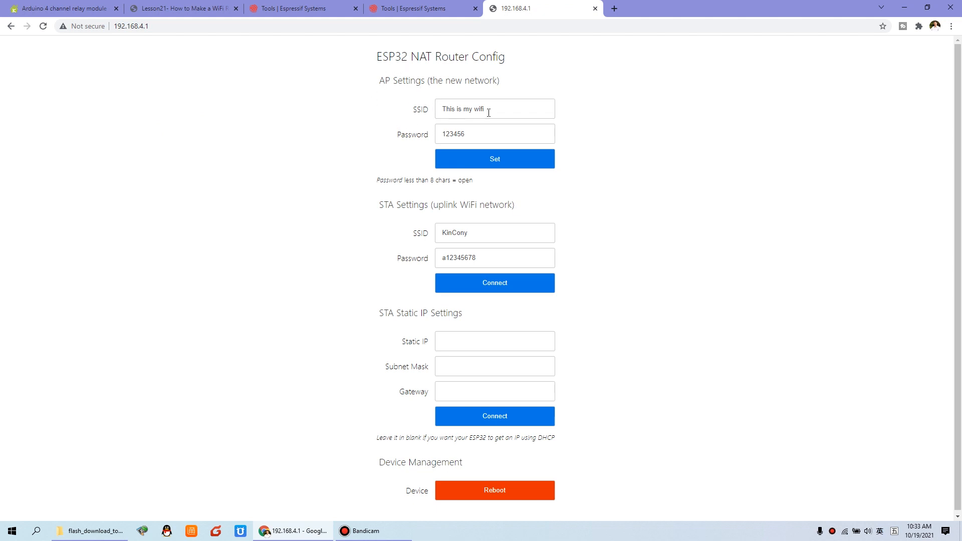
mouse_move(431, 115)
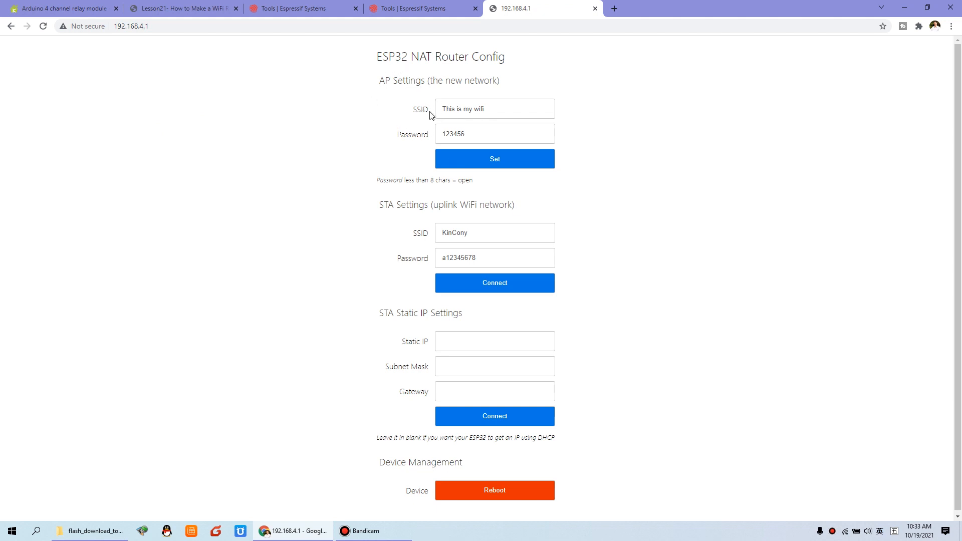
mouse_move(429, 129)
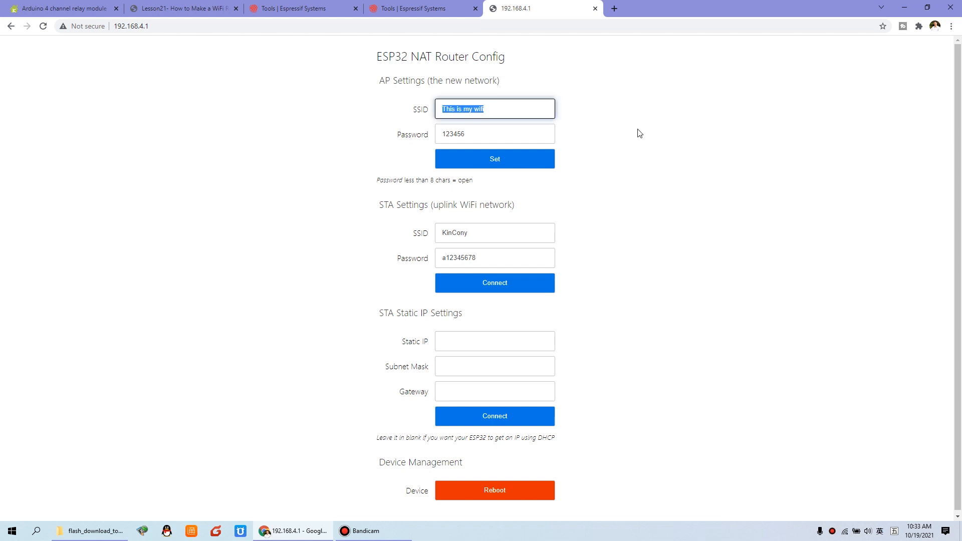
text(ESP32-WiFi)
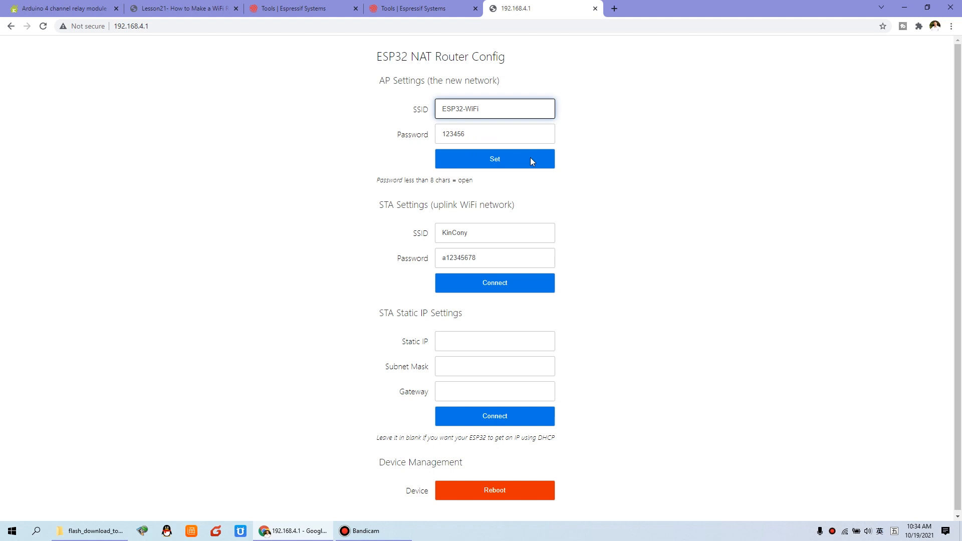
click(494, 159)
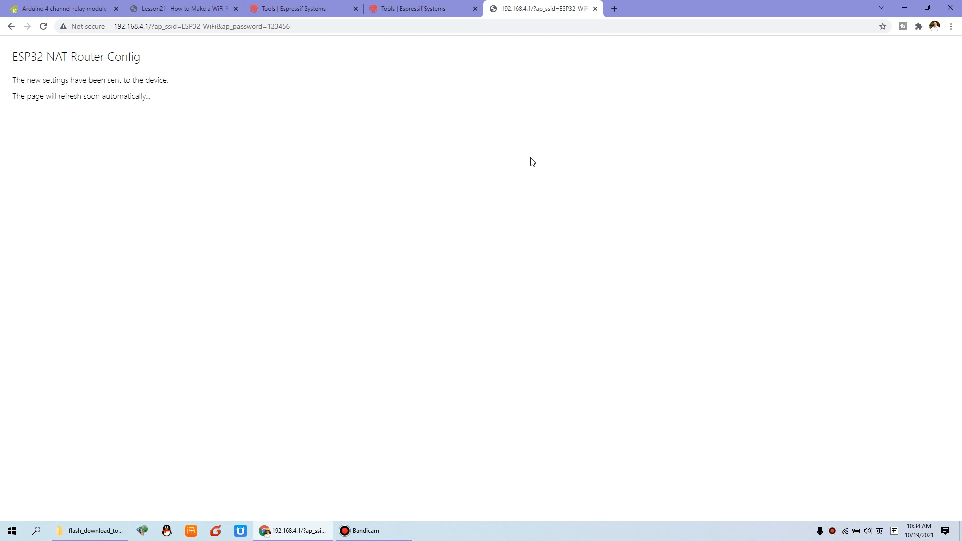
click(845, 531)
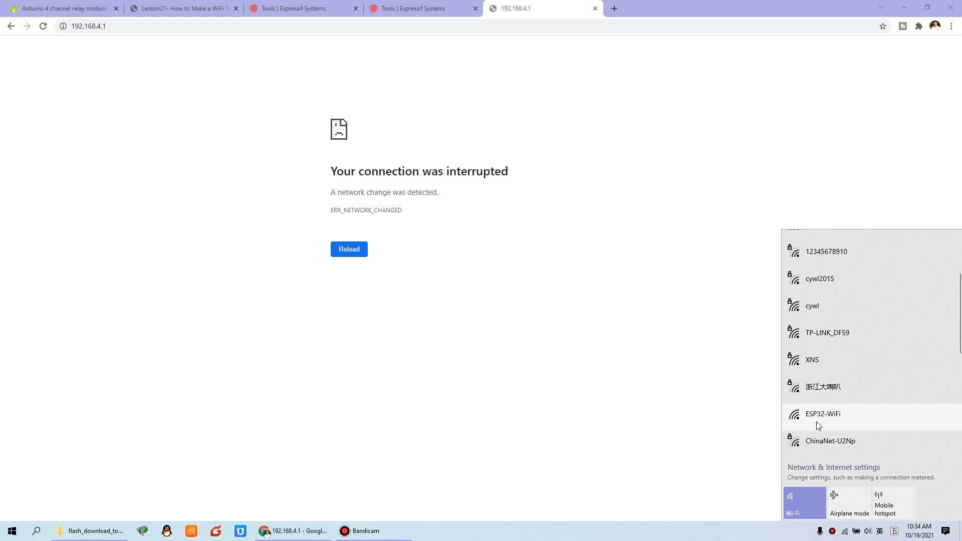
Step: Join the PC to the ESP32-WiFi wireless network from the Windows flyout
click(823, 414)
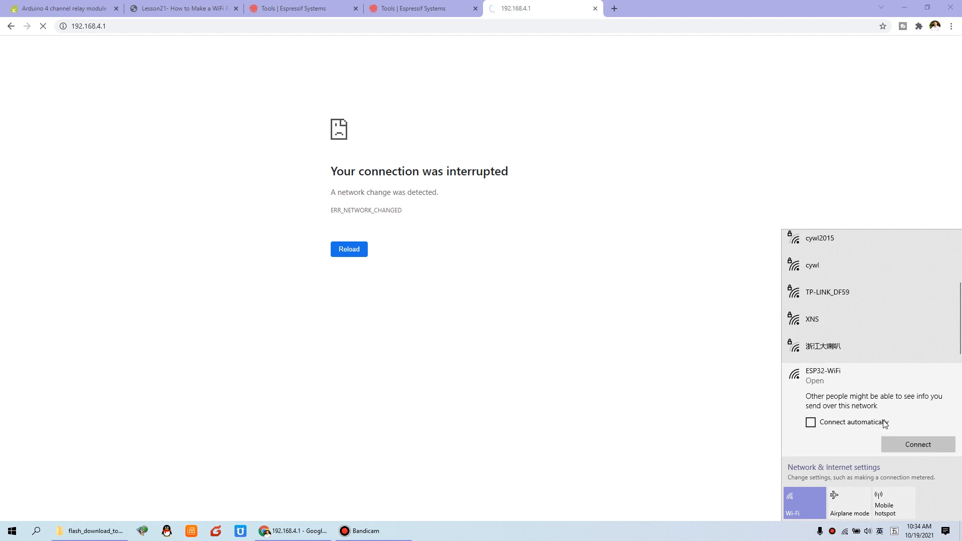
click(919, 445)
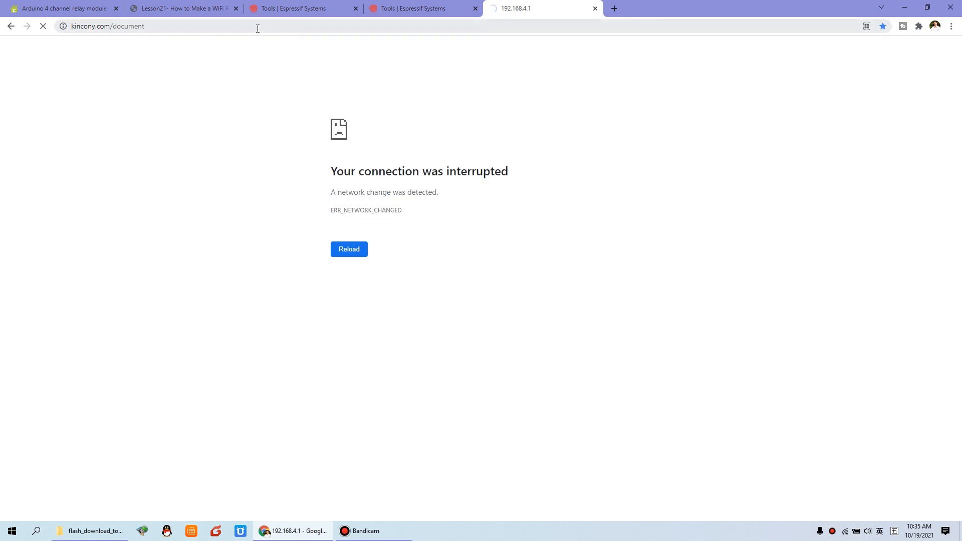
Step: Load kincony.com/document in Chrome to show the app QR codes and downloads
click(348, 249)
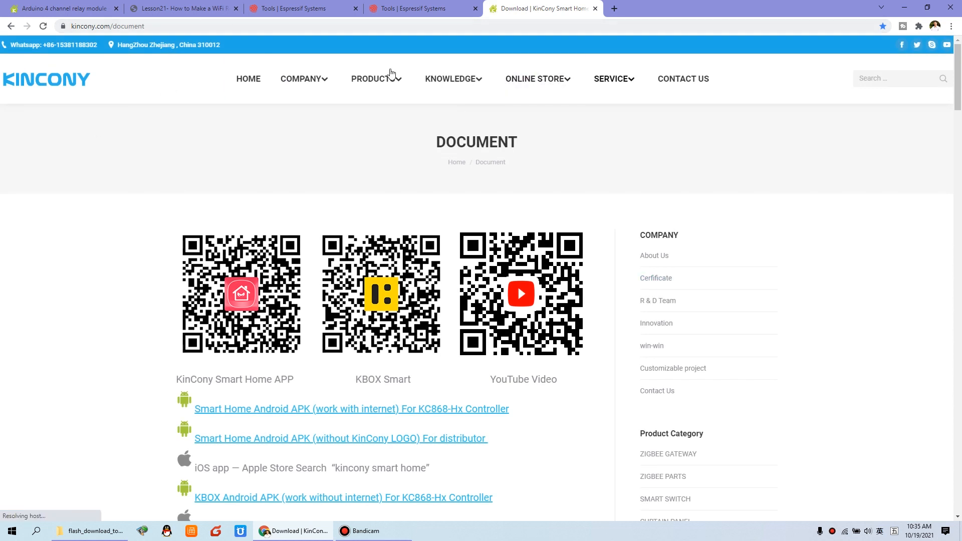
mouse_move(127, 82)
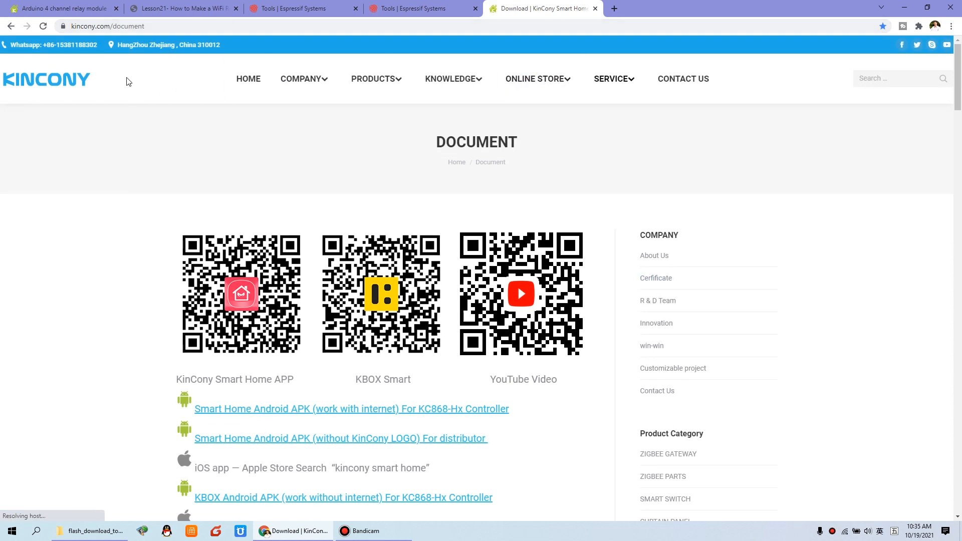
mouse_move(294, 301)
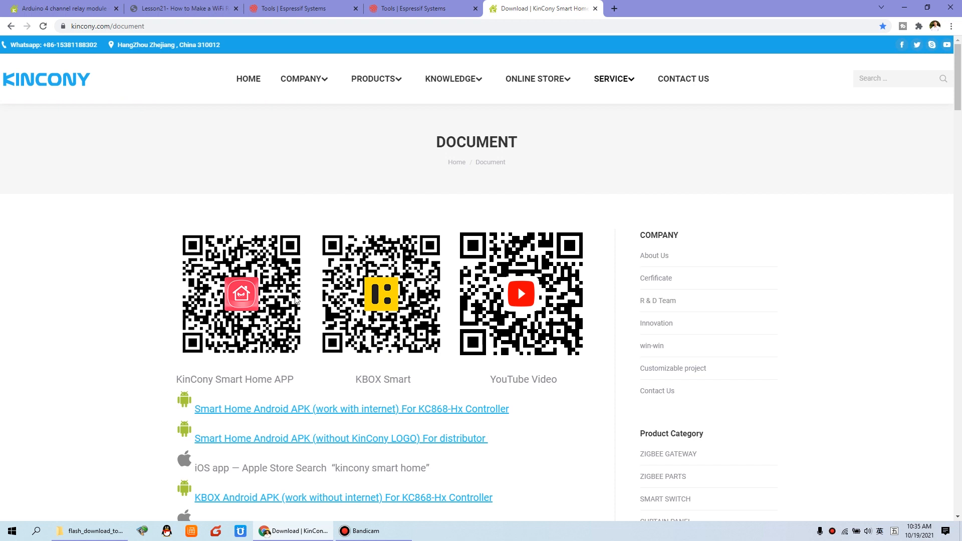